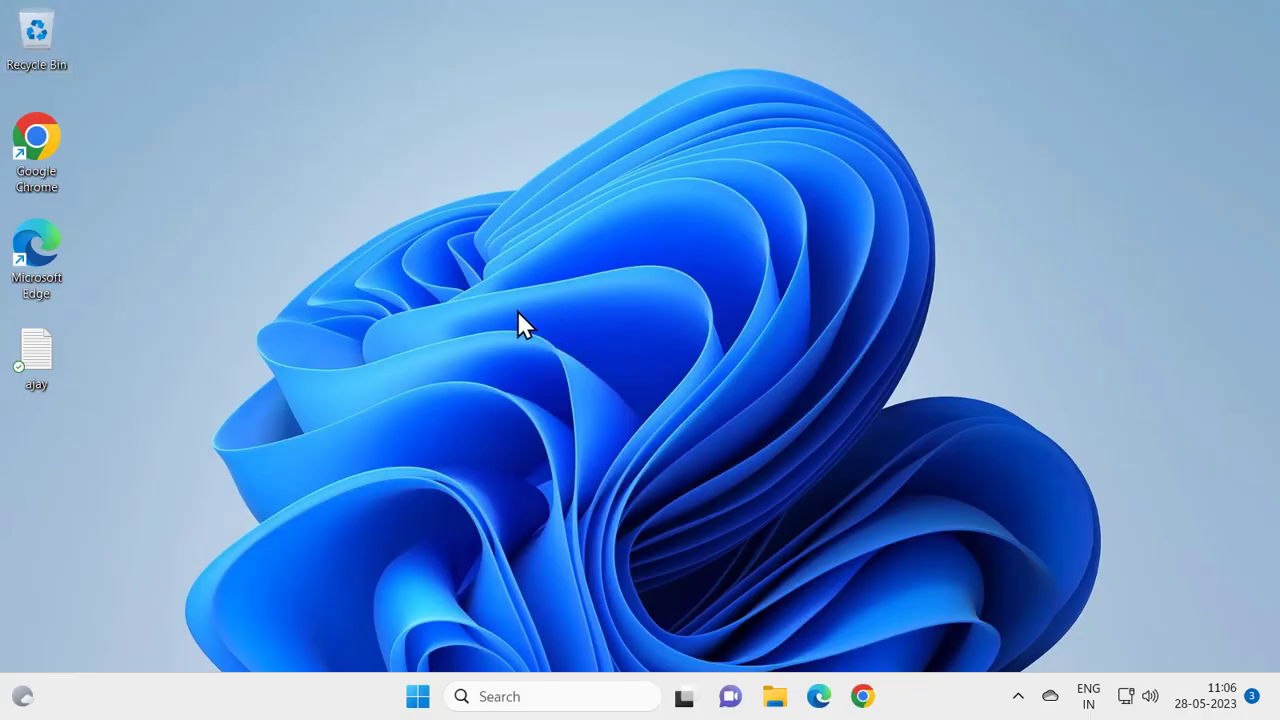
{"action": "mouse_move", "coordinate": [536, 310]}
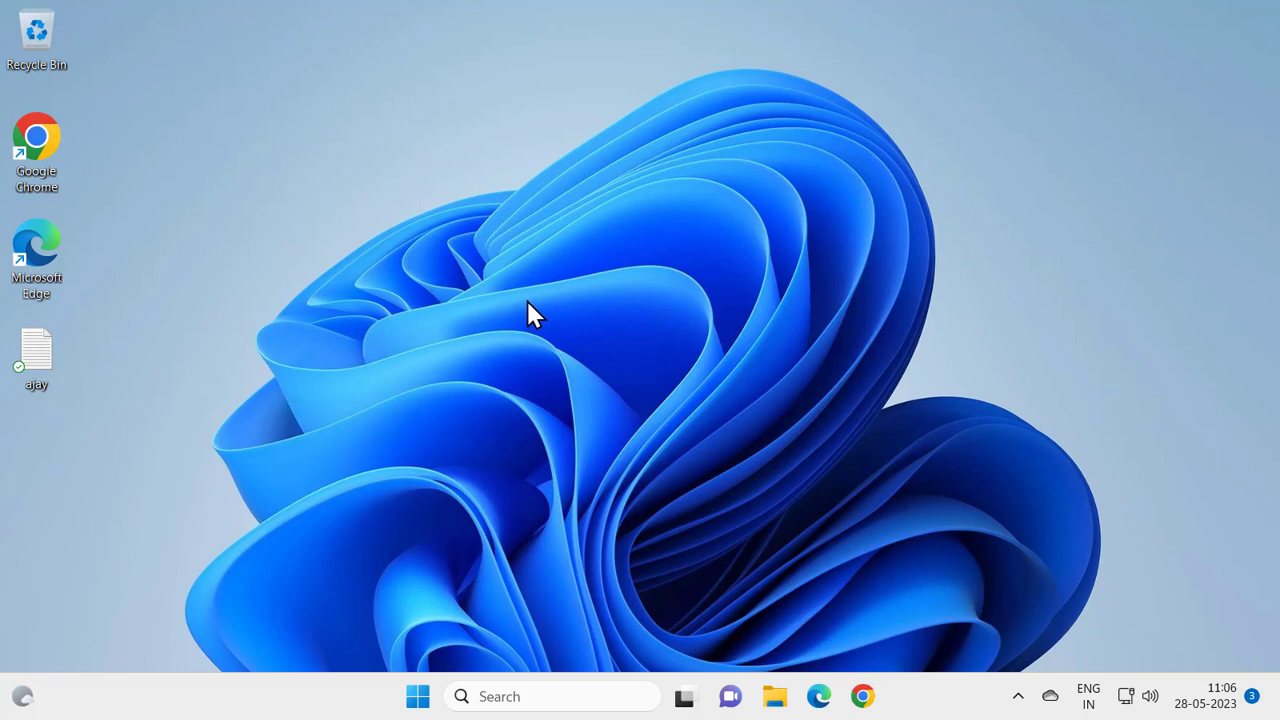
{"action": "mouse_move", "coordinate": [524, 490]}
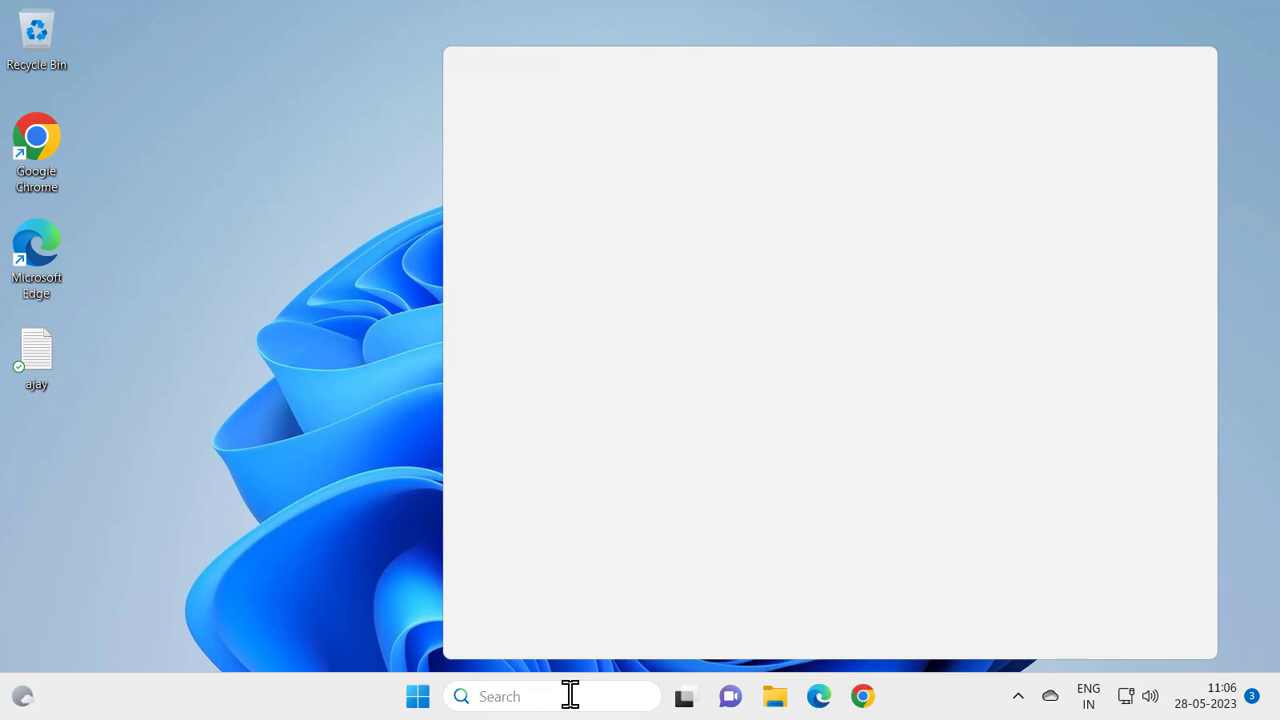
Find Windows PowerShell via search and launch it as administrator
{"action": "type", "text": "windw"}
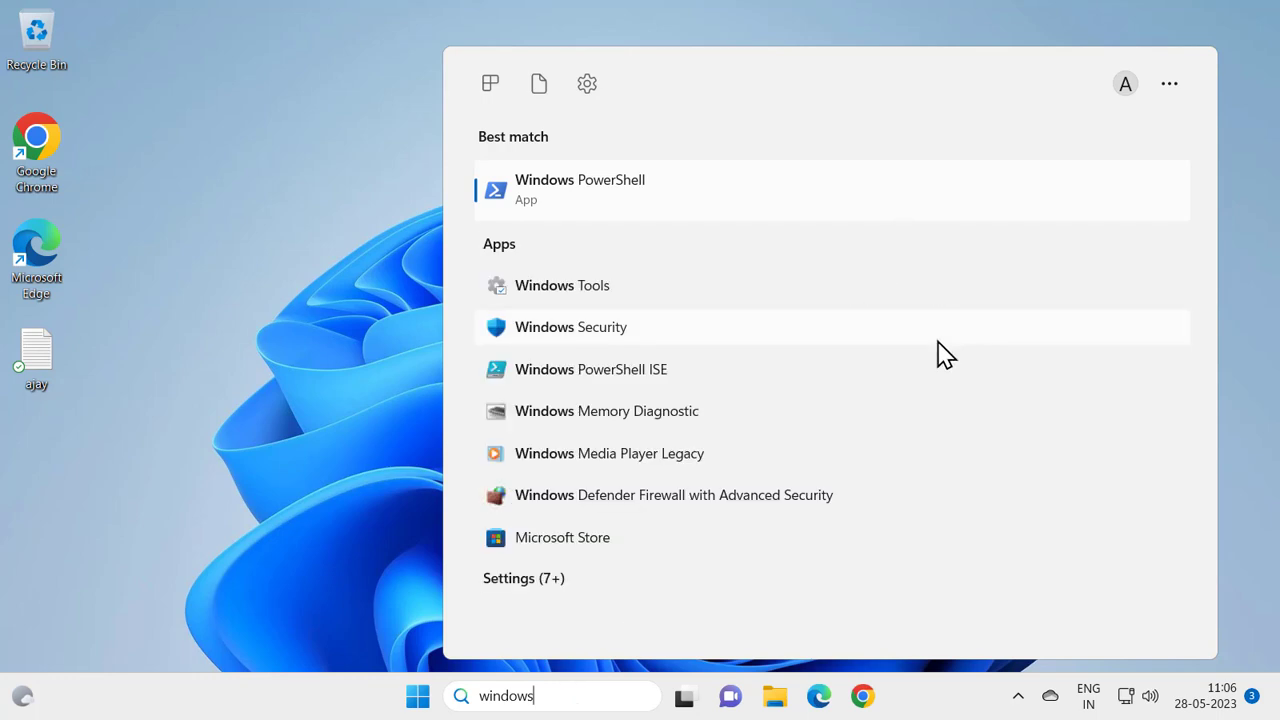
{"action": "mouse_move", "coordinate": [592, 204]}
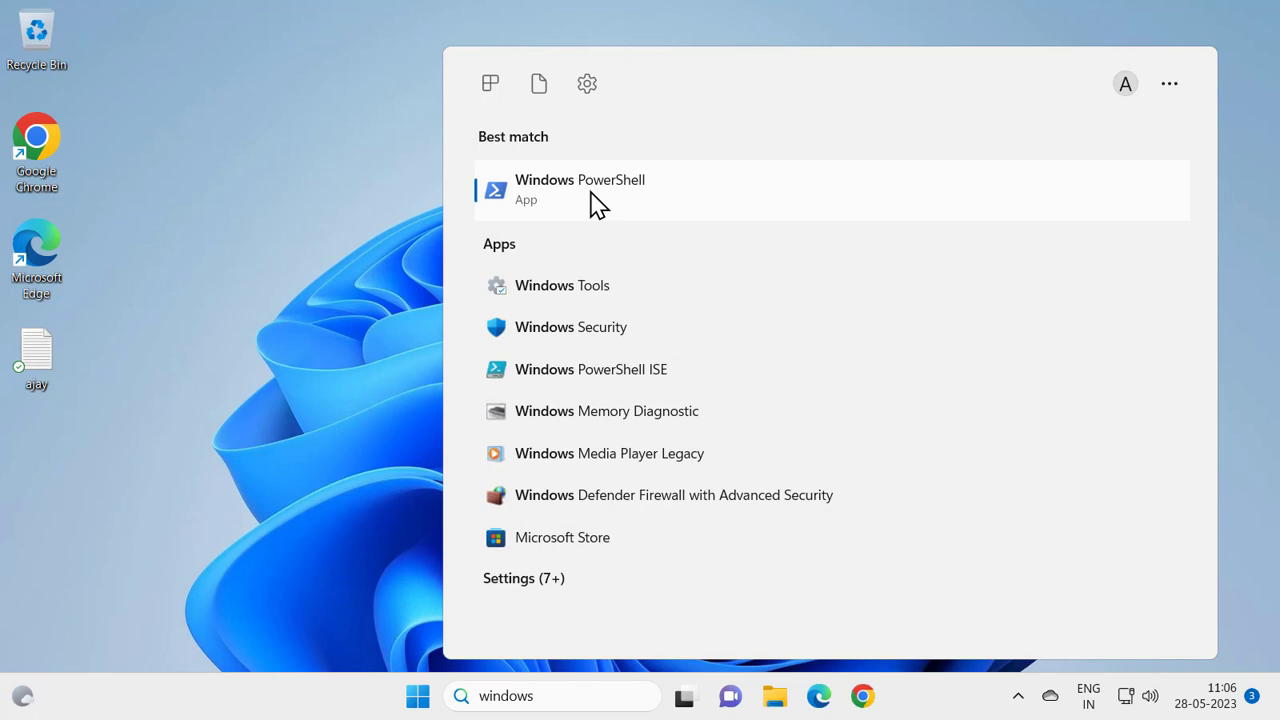
{"action": "right_click", "coordinate": [598, 196]}
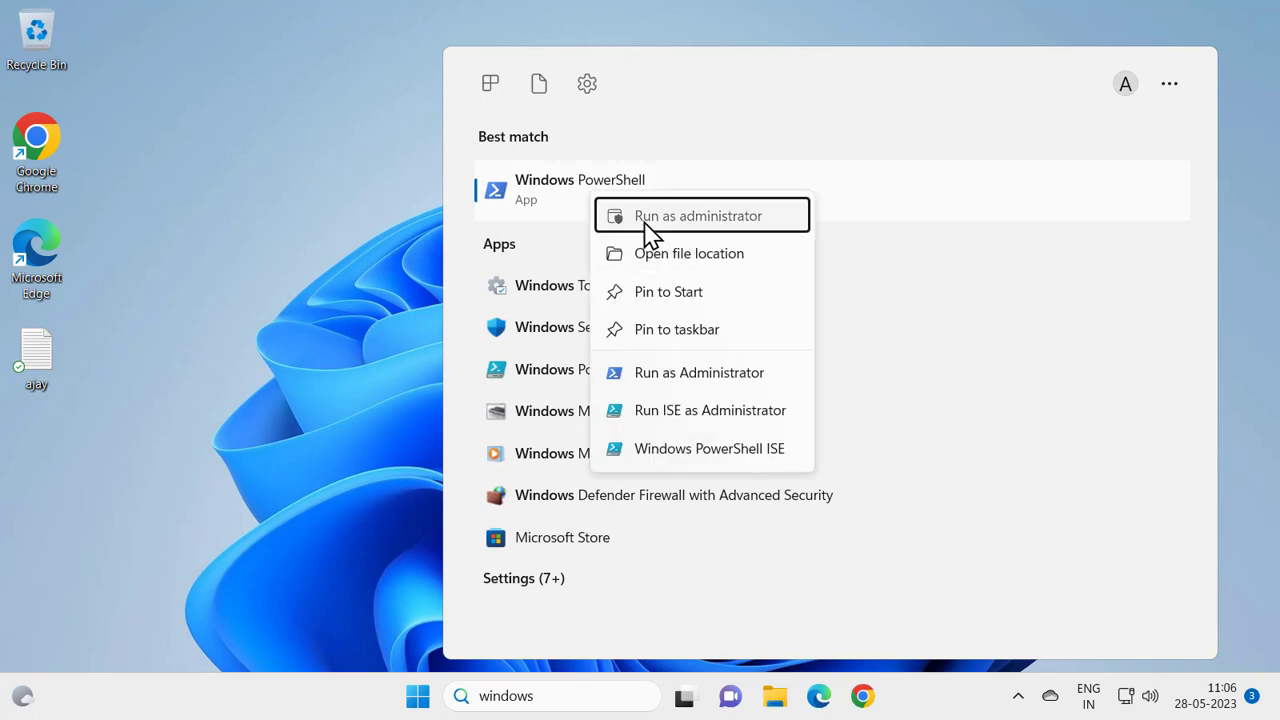
{"action": "left_click", "coordinate": [700, 216]}
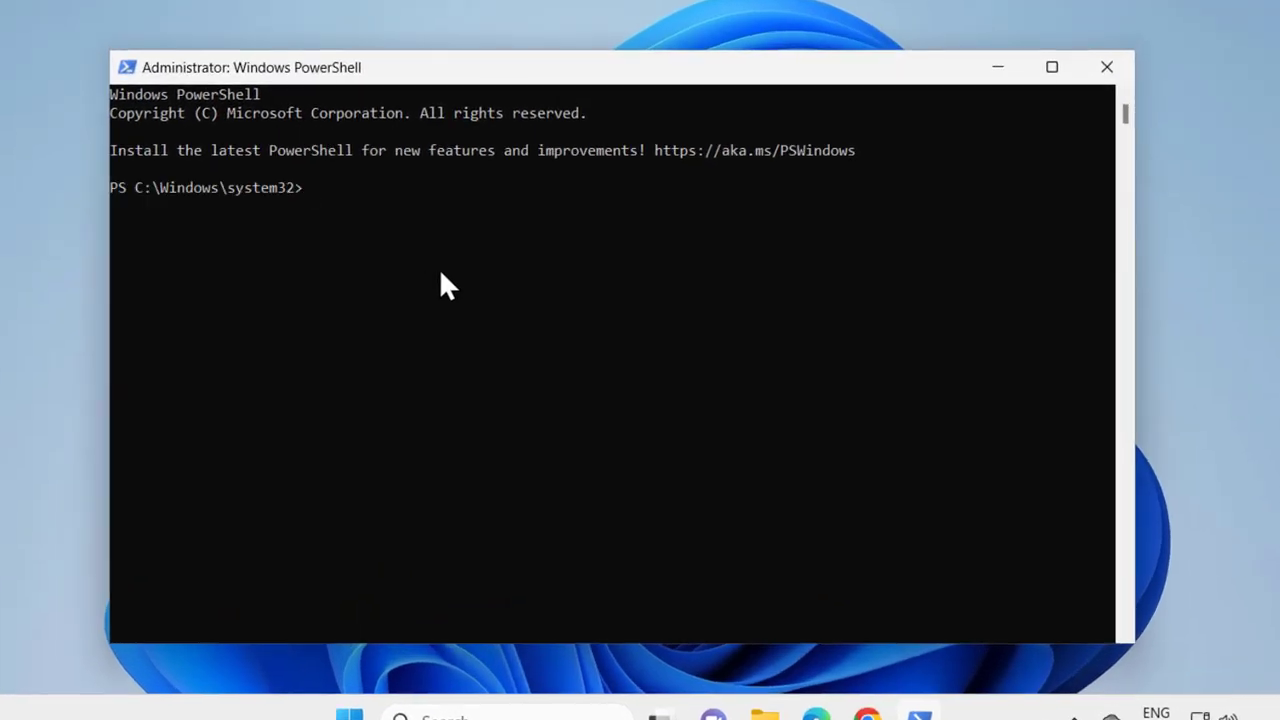
Run 'unregmp2.exe /updatewmpversion' to update the Media Player version
{"action": "type", "text": "un"}
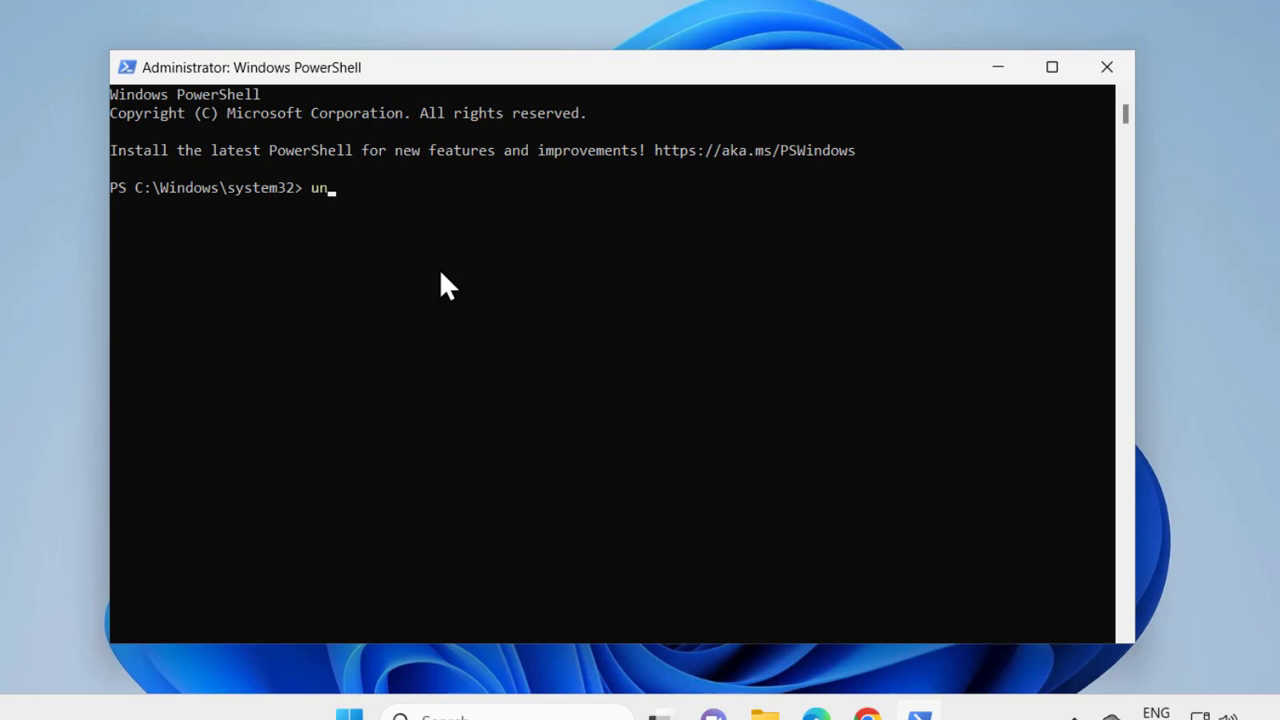
{"action": "type", "text": "reg"}
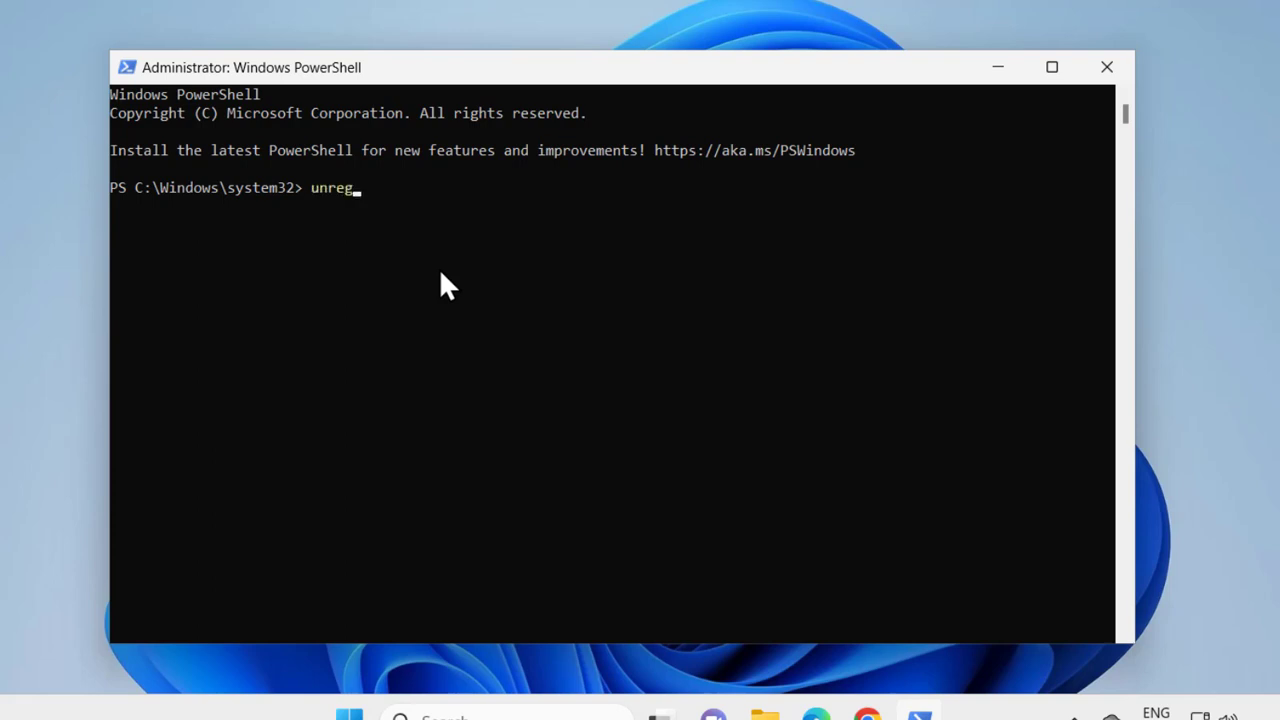
{"action": "type", "text": "mp"}
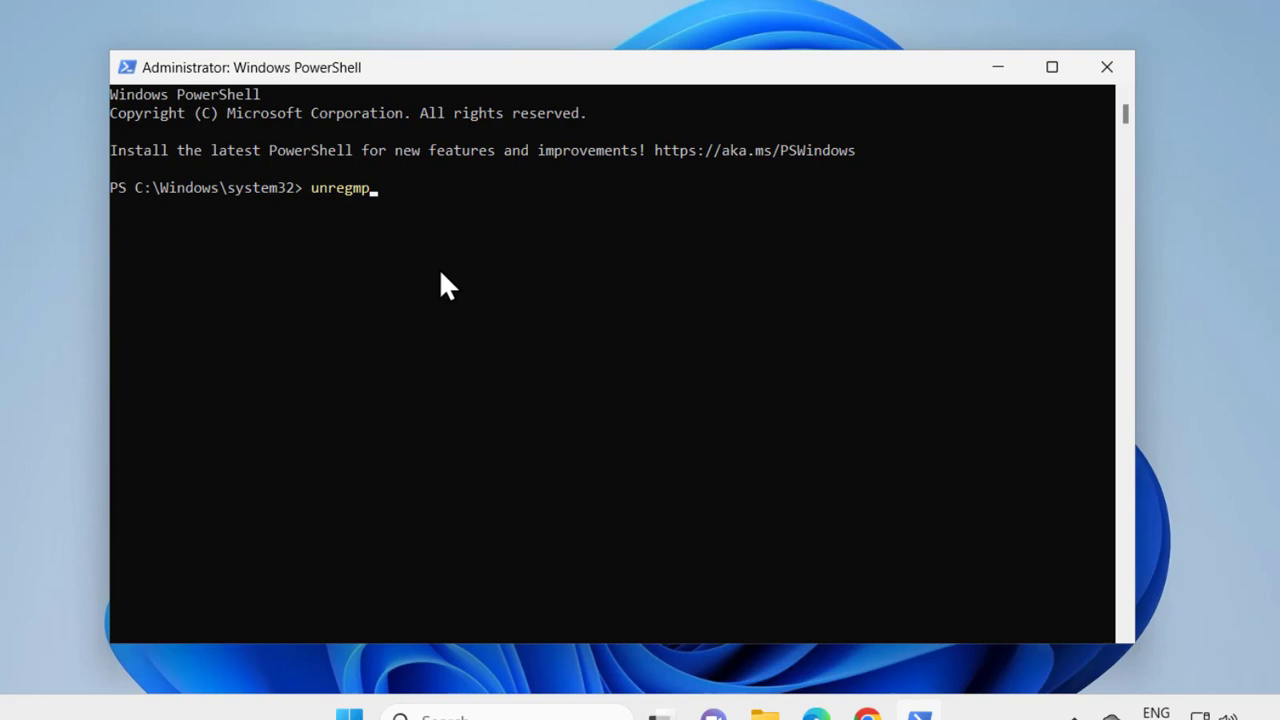
{"action": "type", "text": "2"}
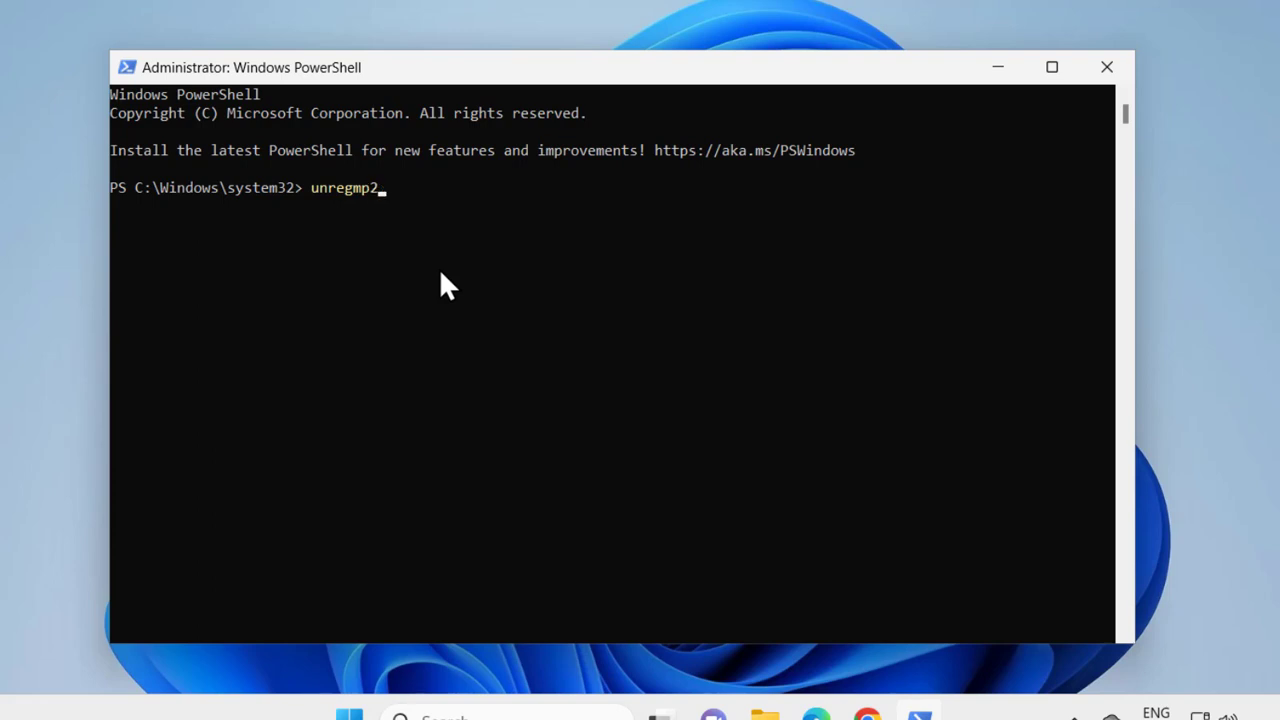
{"action": "type", "text": ".e"}
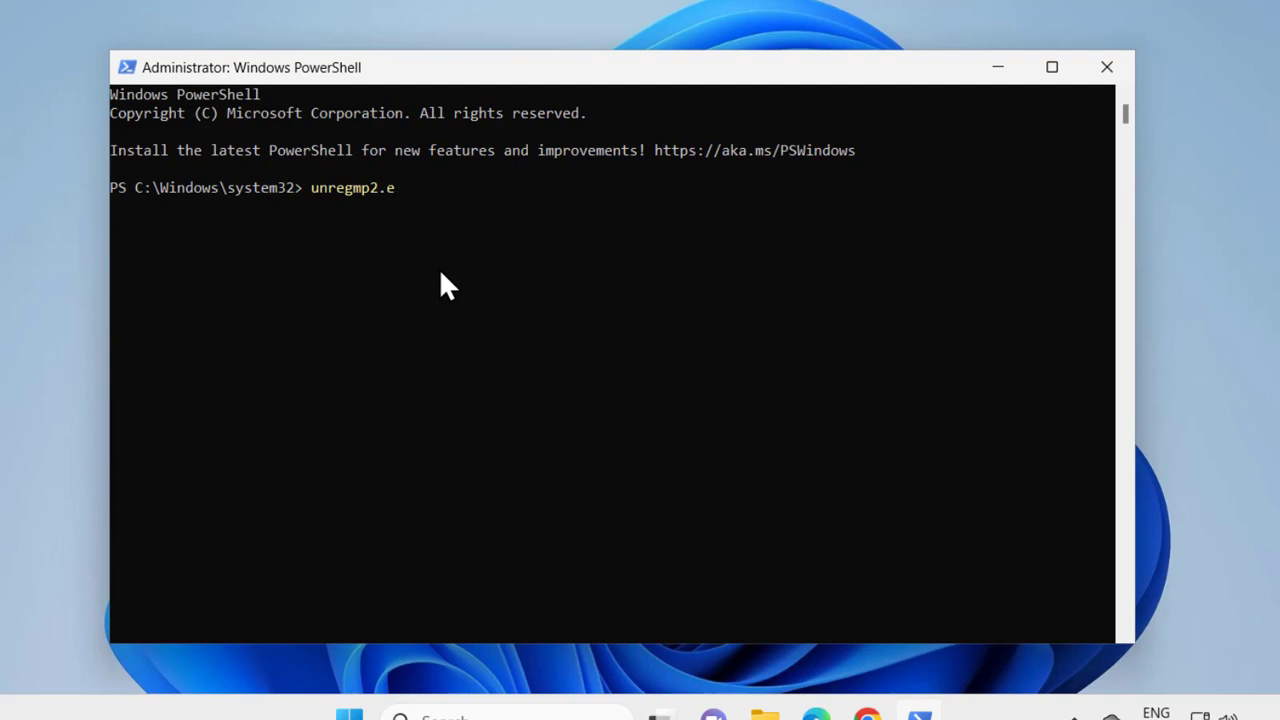
{"action": "type", "text": "xe"}
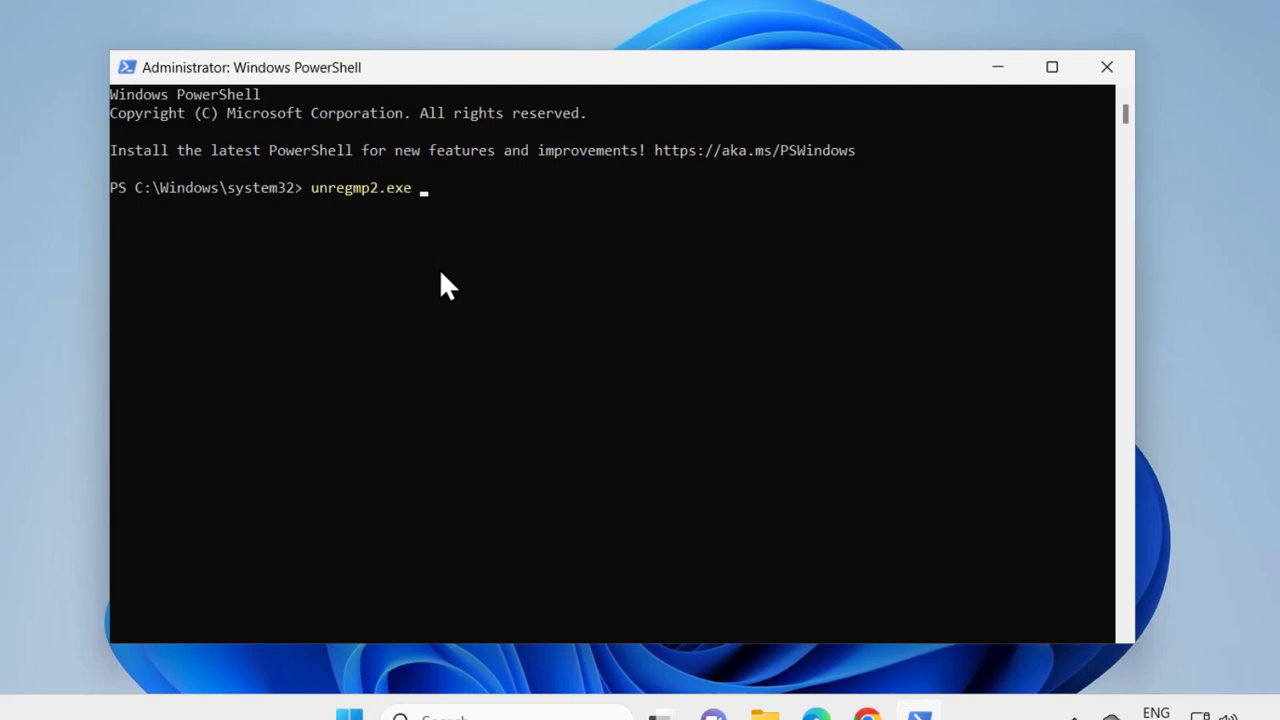
{"action": "type", "text": "/"}
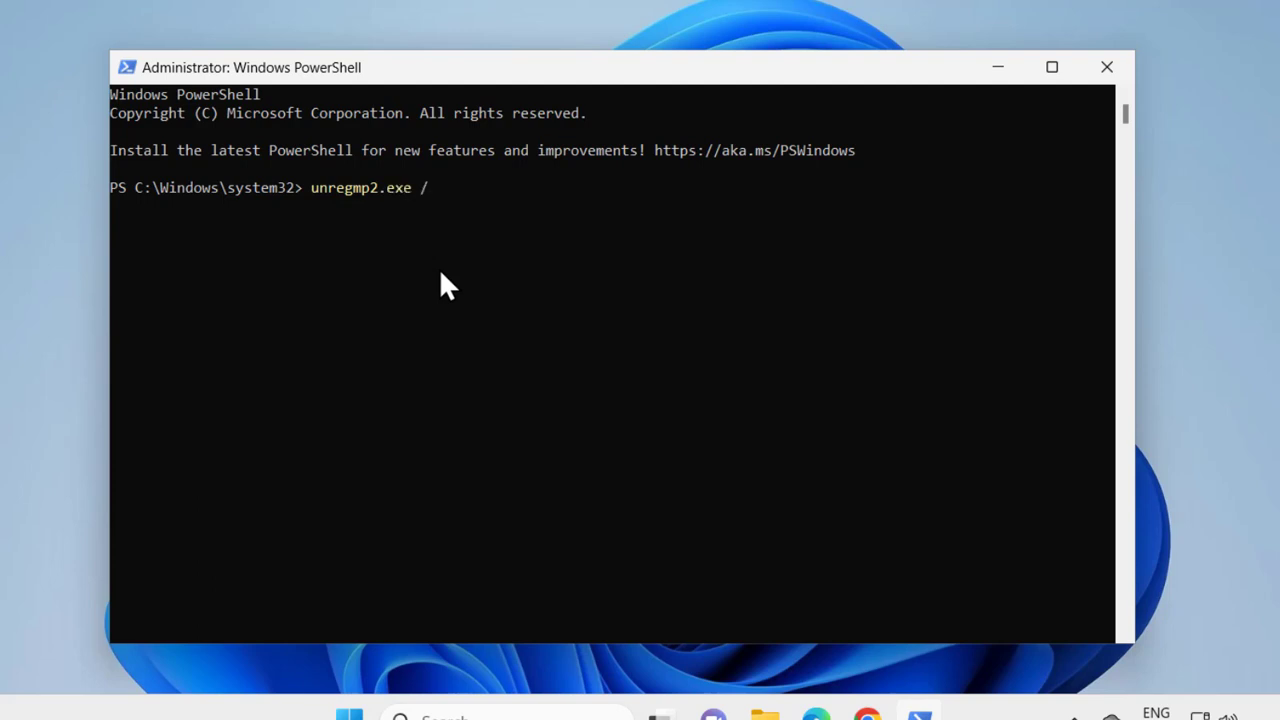
{"action": "type", "text": "upda"}
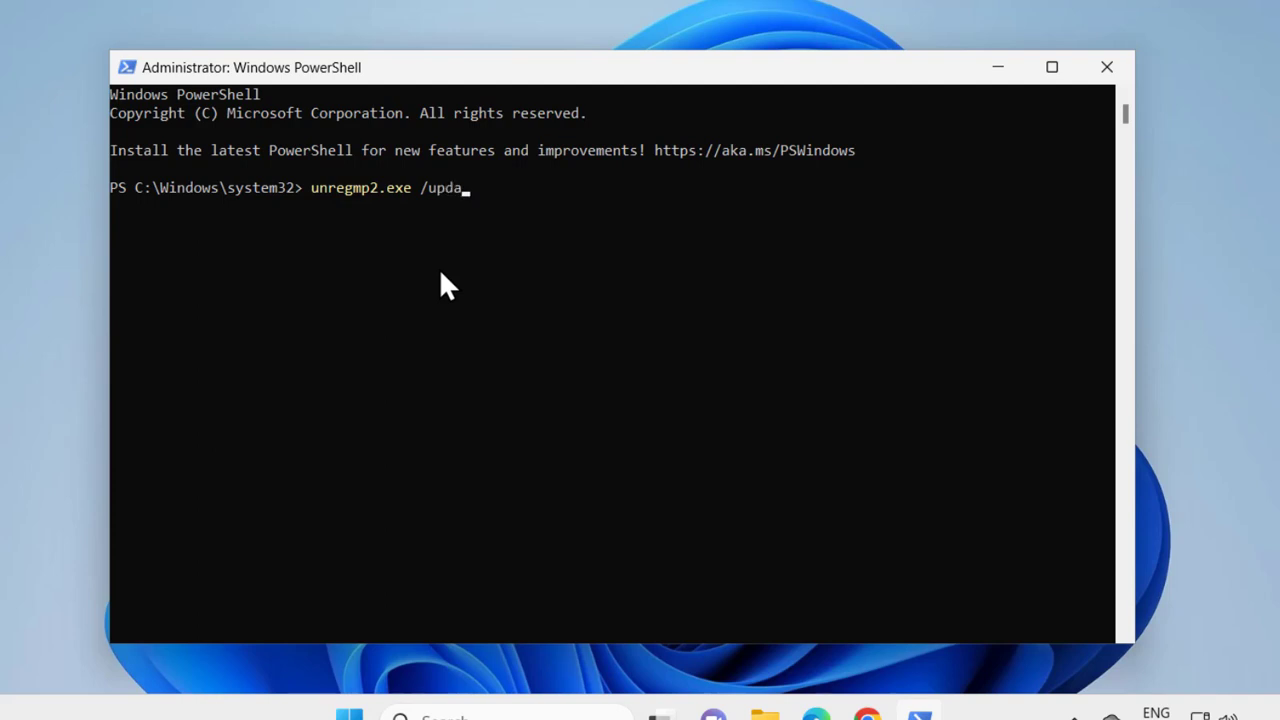
{"action": "type", "text": "tewm"}
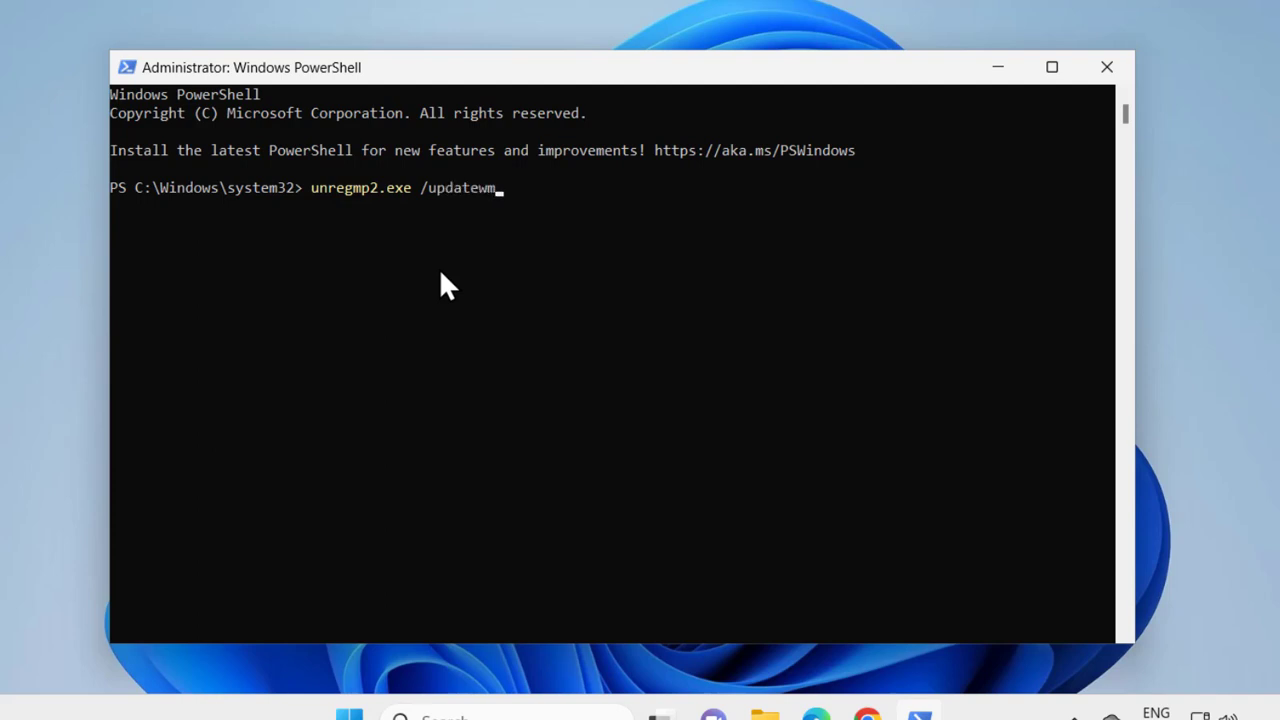
{"action": "type", "text": "pver"}
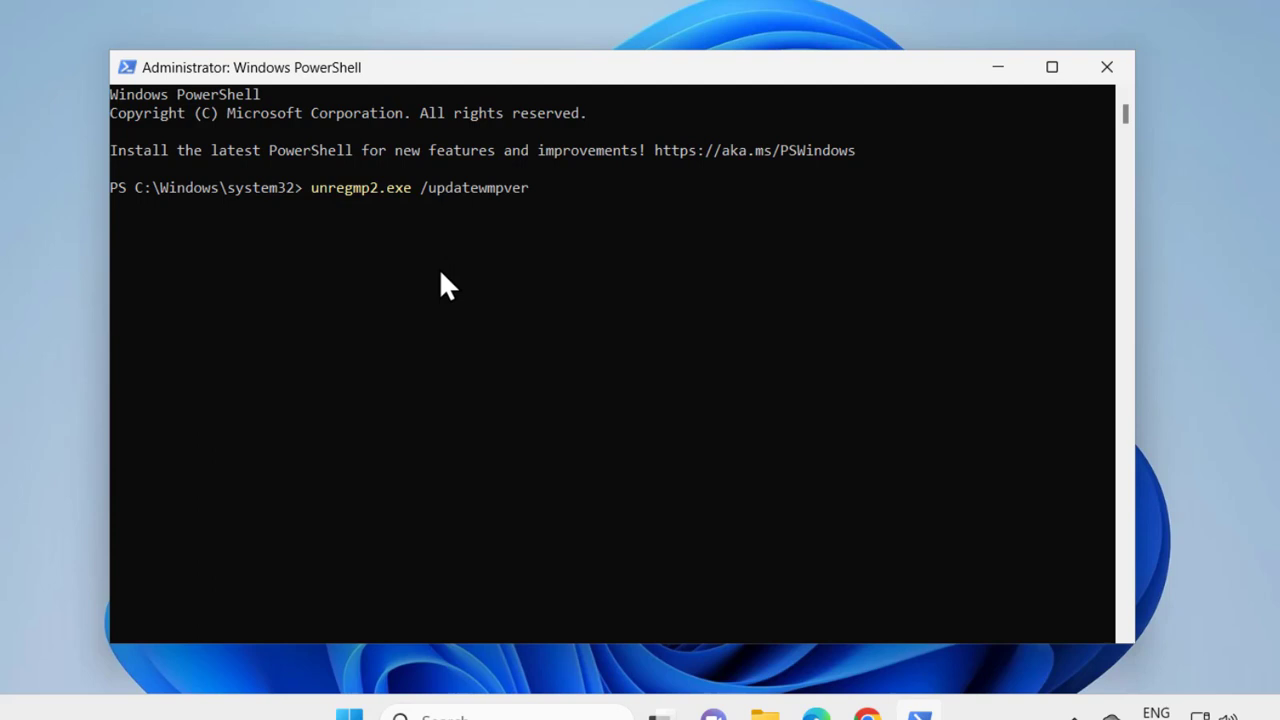
{"action": "type", "text": "sion"}
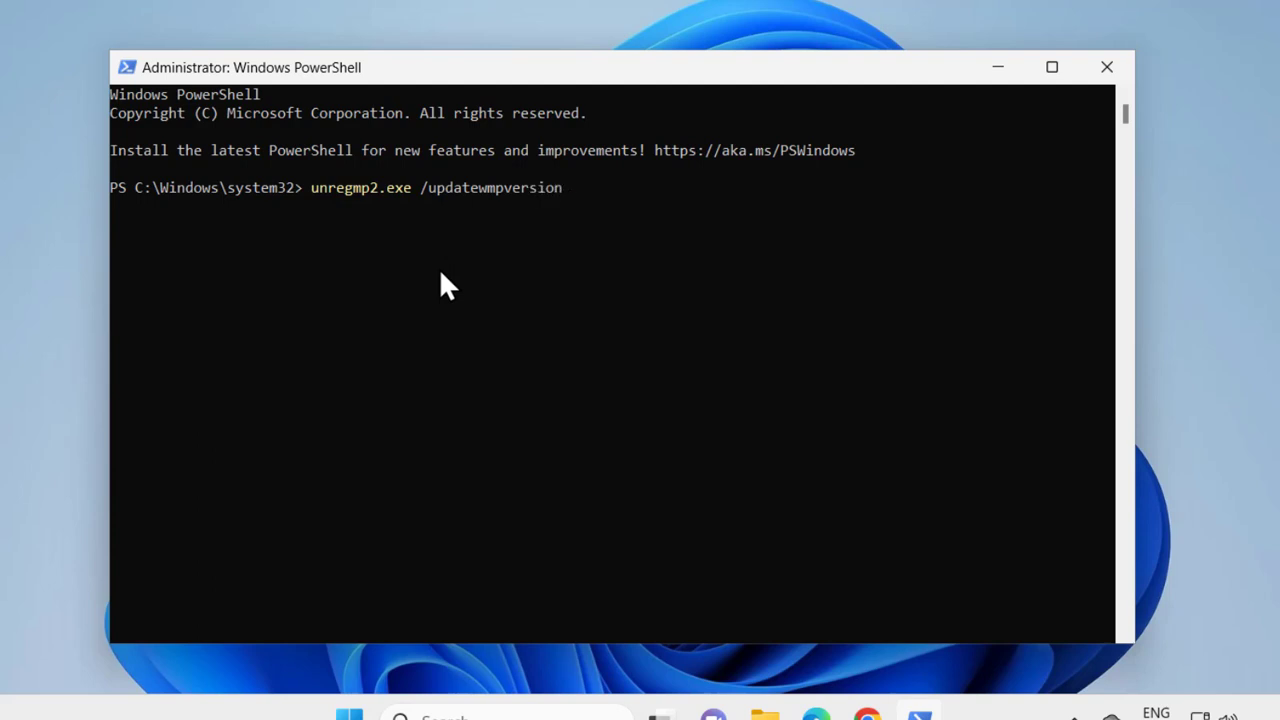
{"action": "mouse_move", "coordinate": [368, 228]}
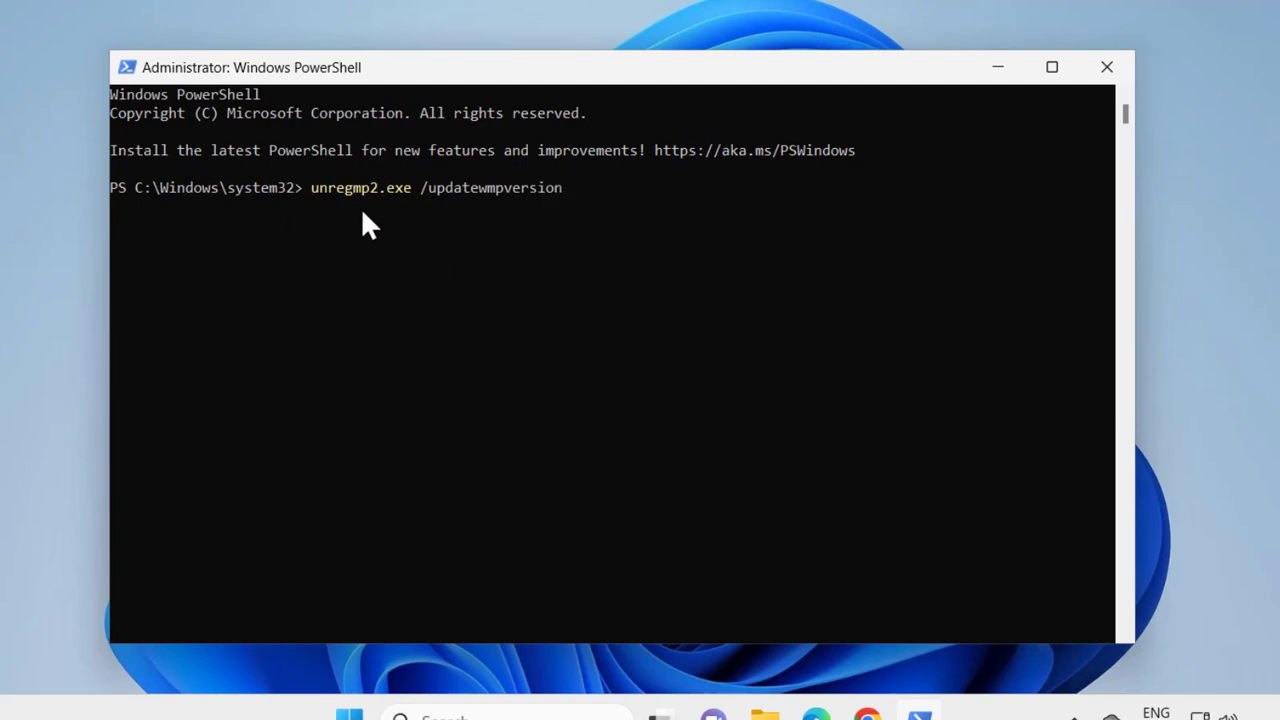
{"action": "mouse_move", "coordinate": [392, 218]}
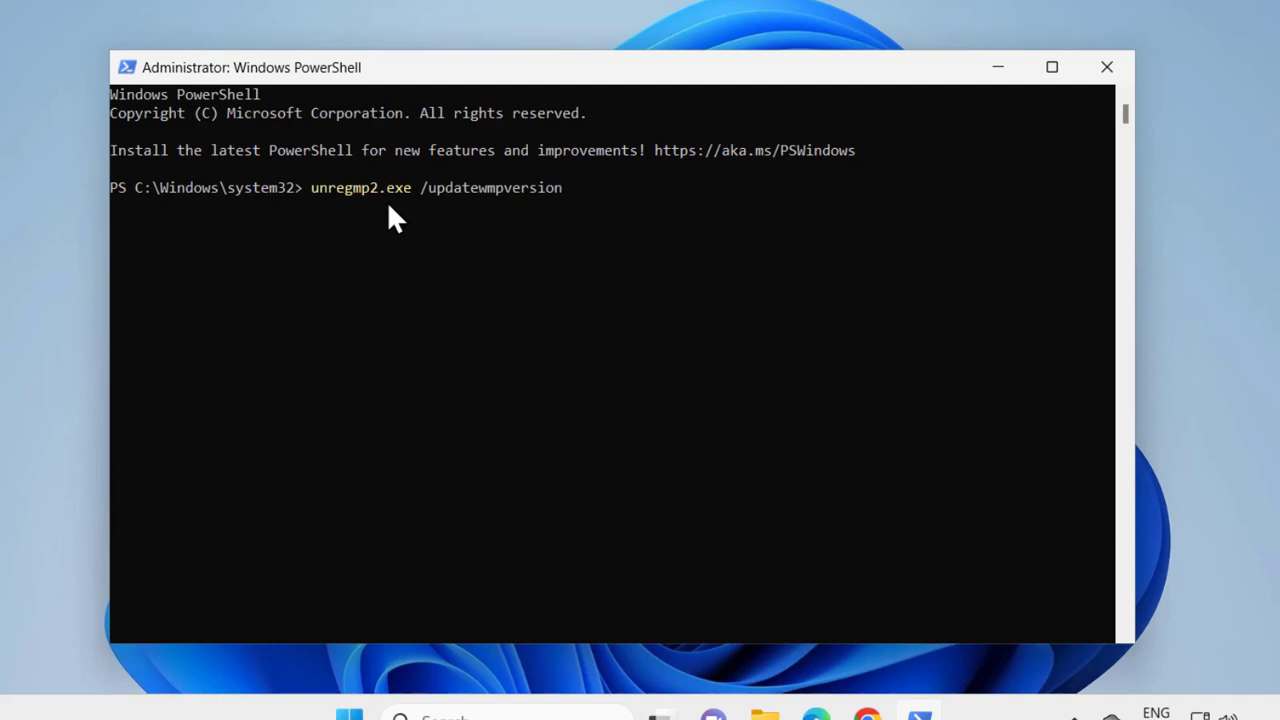
{"action": "mouse_move", "coordinate": [418, 210]}
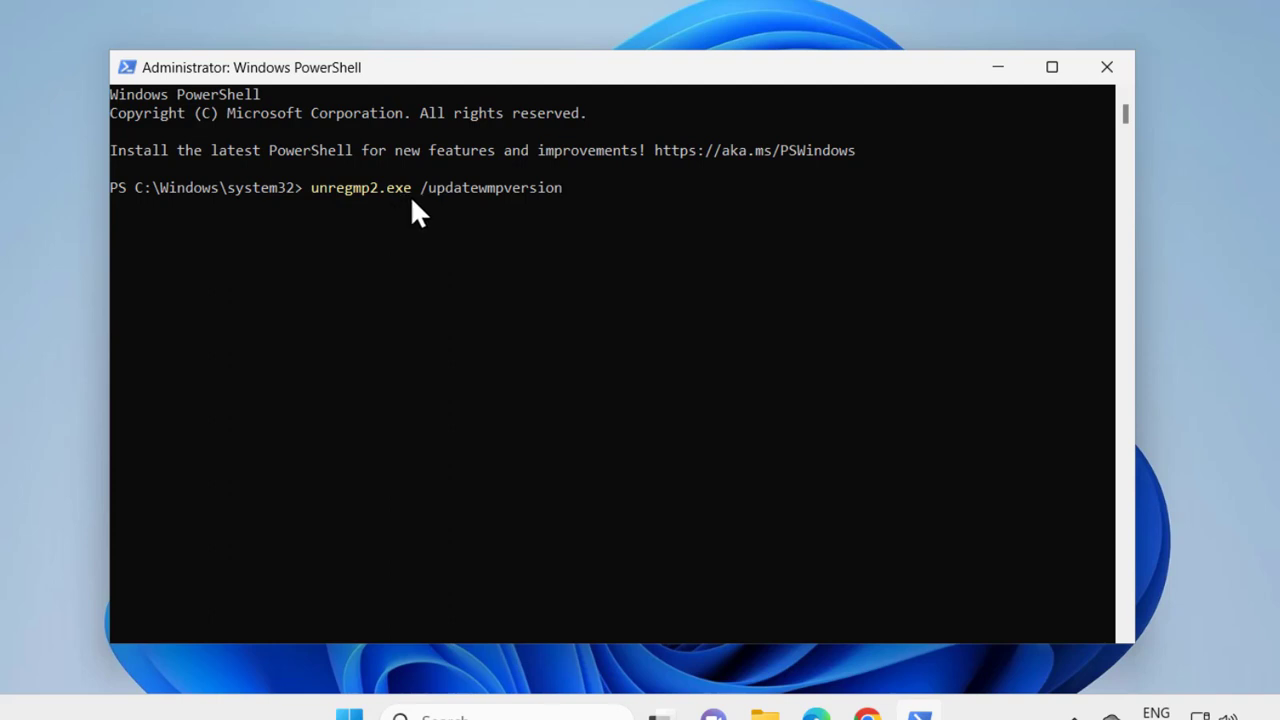
{"action": "mouse_move", "coordinate": [442, 212]}
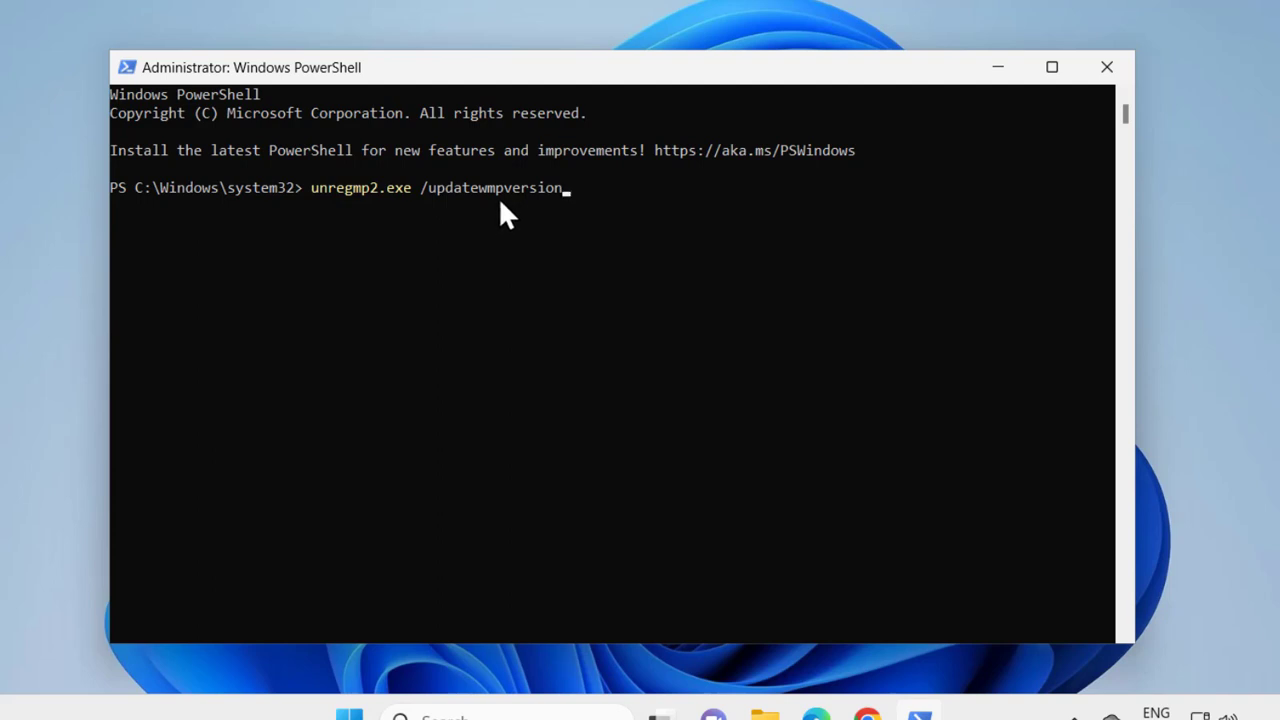
{"action": "mouse_move", "coordinate": [530, 210]}
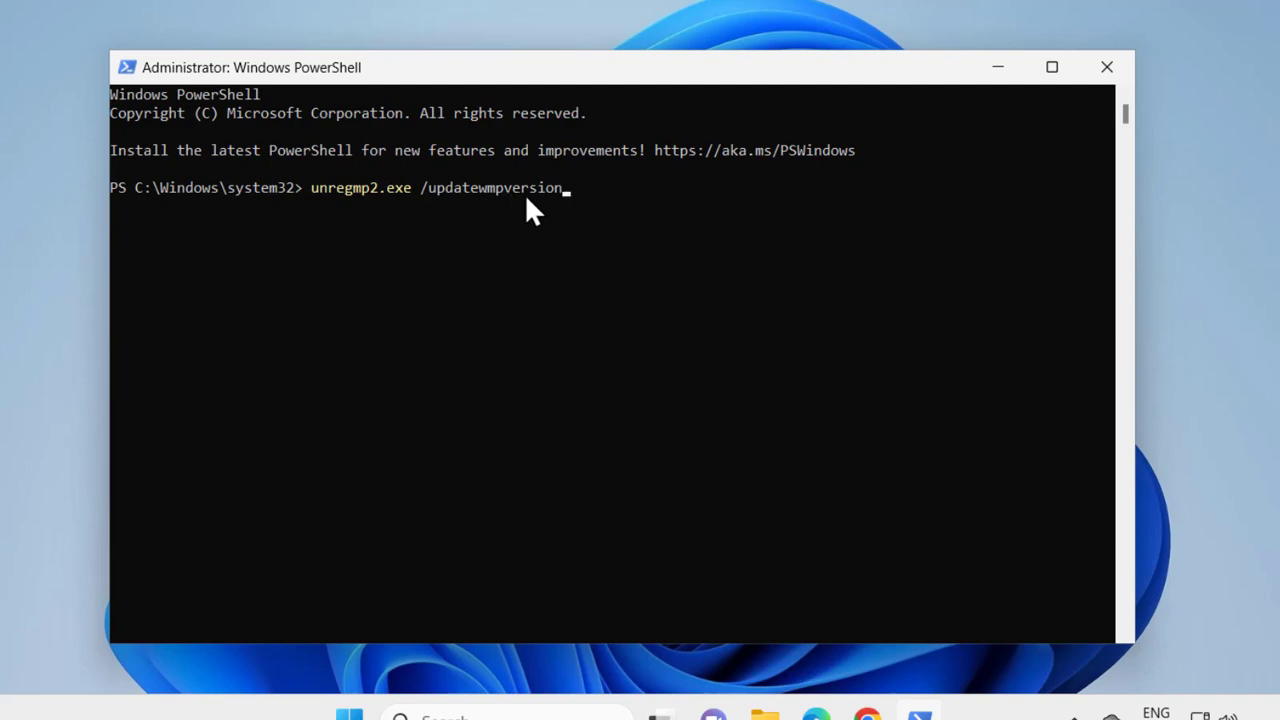
{"action": "mouse_move", "coordinate": [610, 222]}
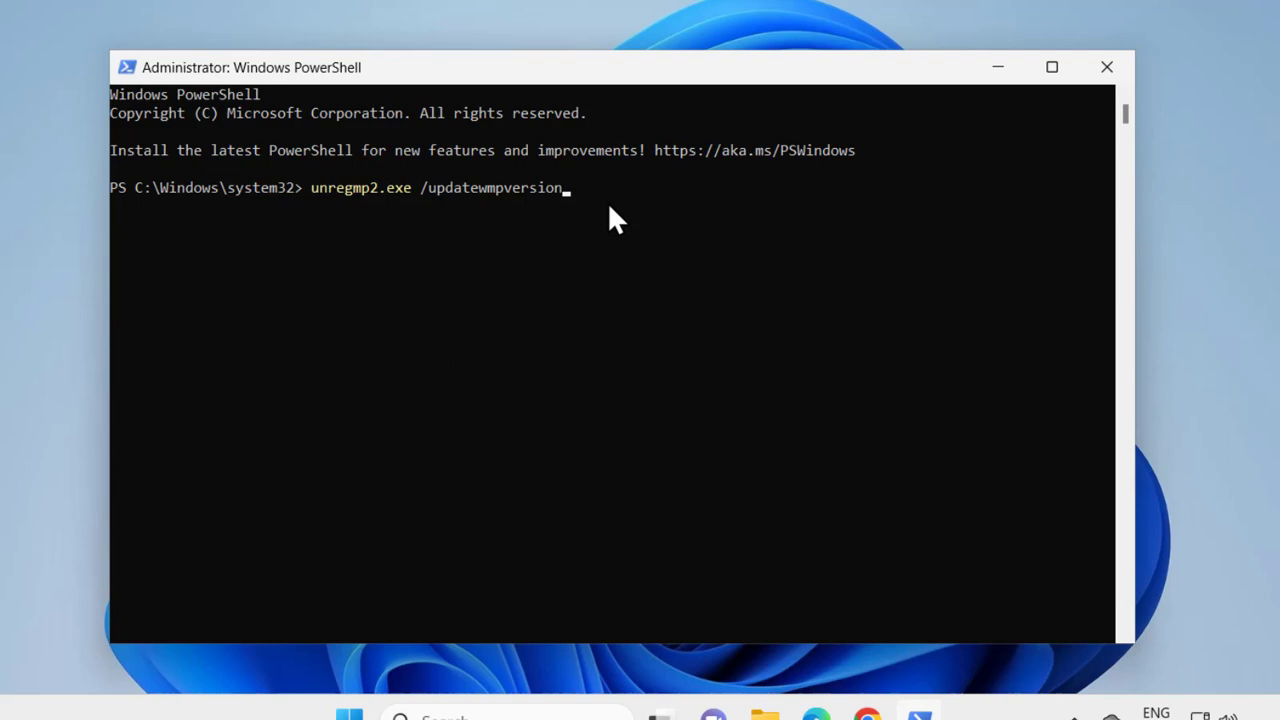
{"action": "key", "text": "Enter"}
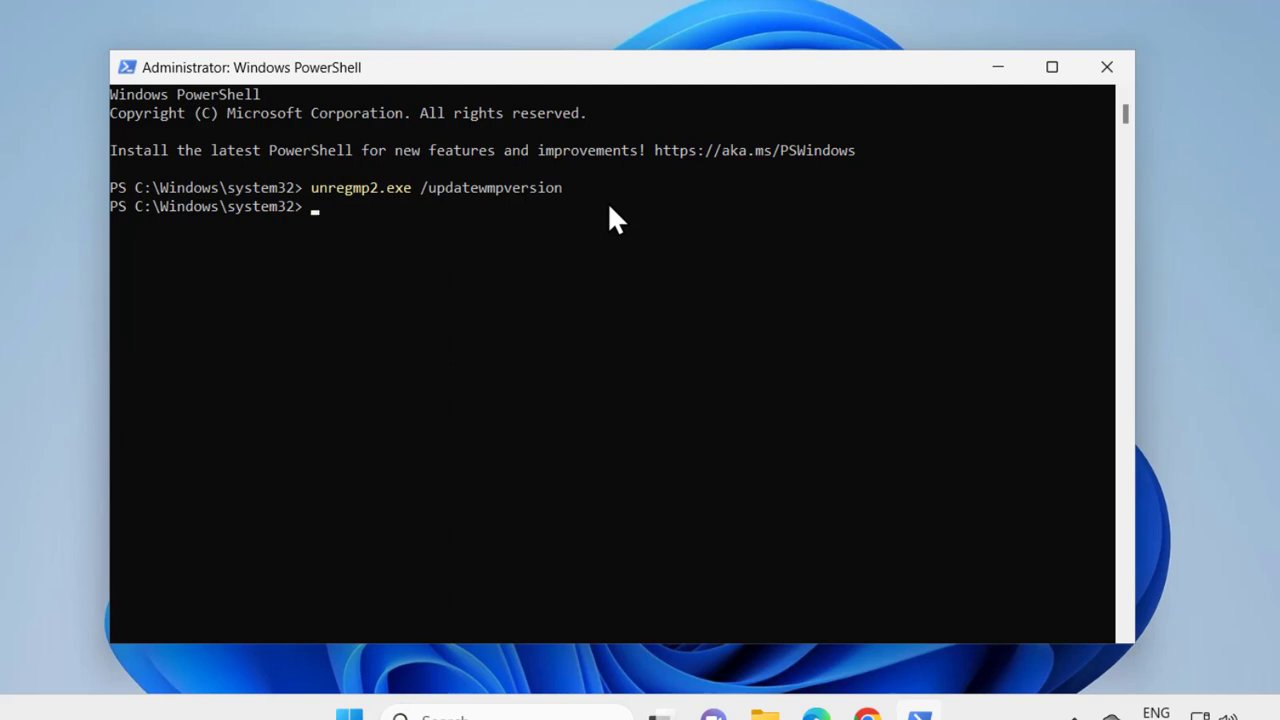
Run 'regsvr32 wmp.dll' and acknowledge the successful registration message
{"action": "type", "text": "re"}
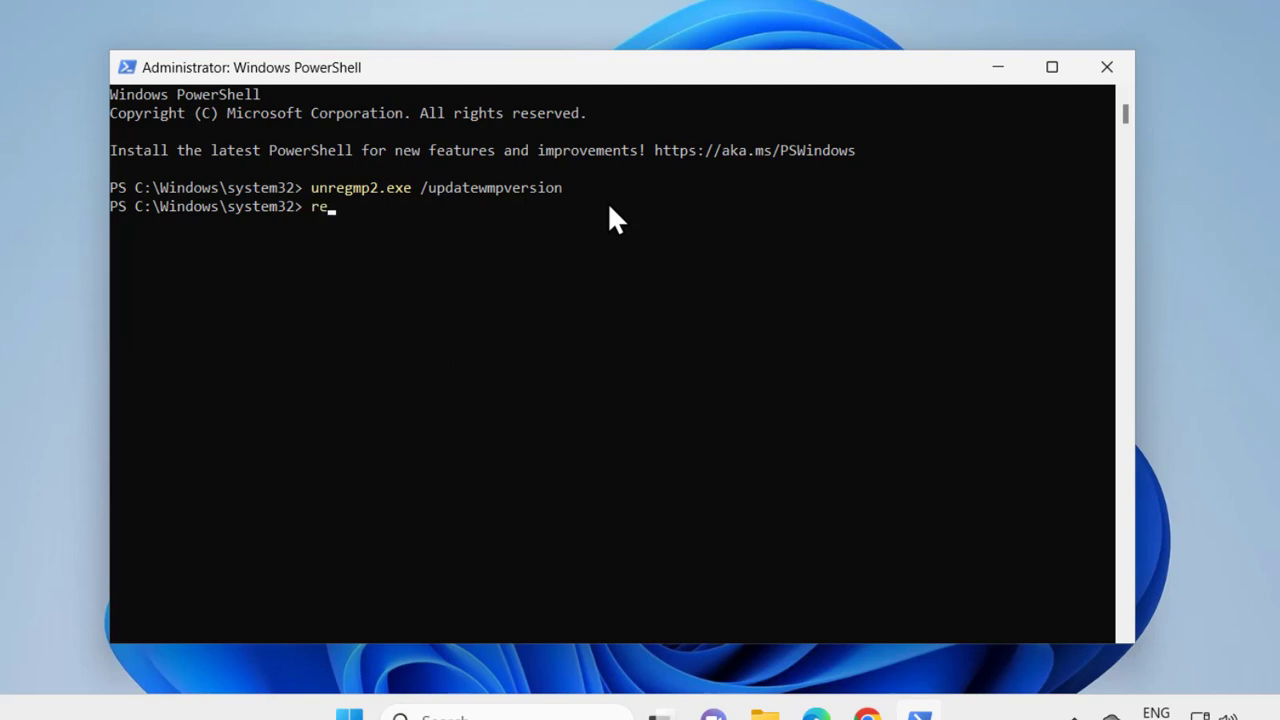
{"action": "type", "text": "g"}
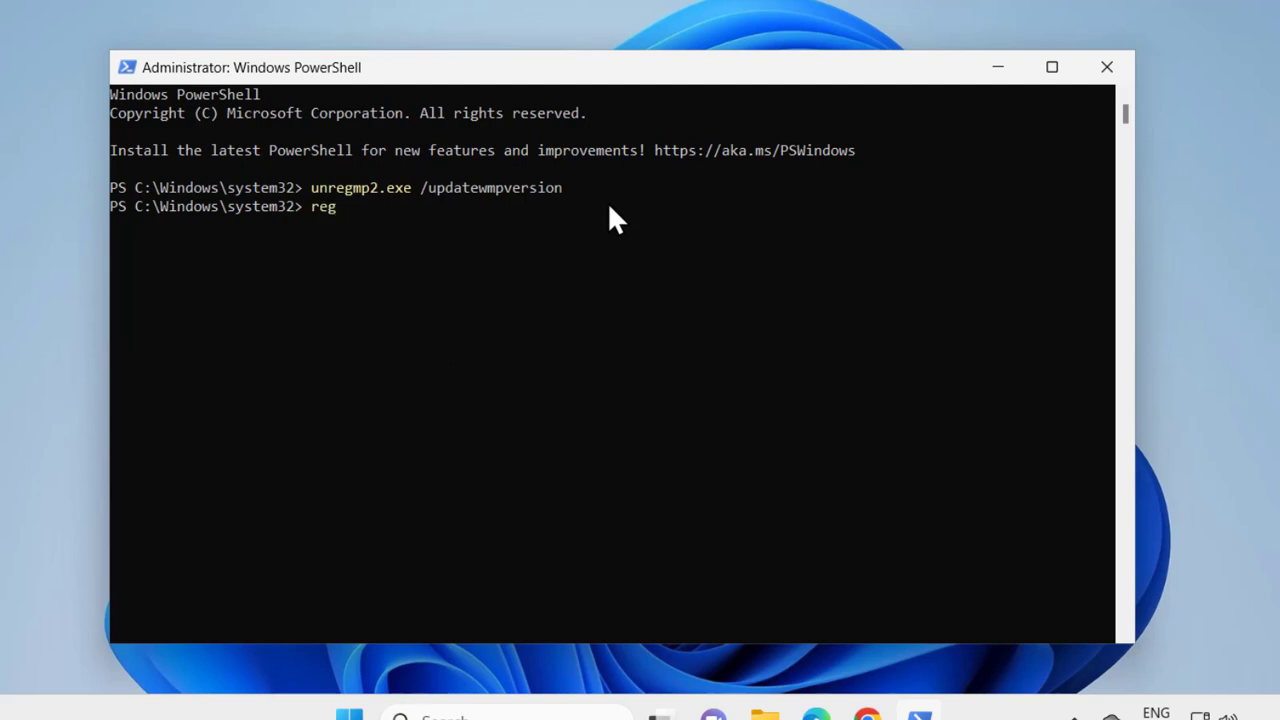
{"action": "type", "text": "svr"}
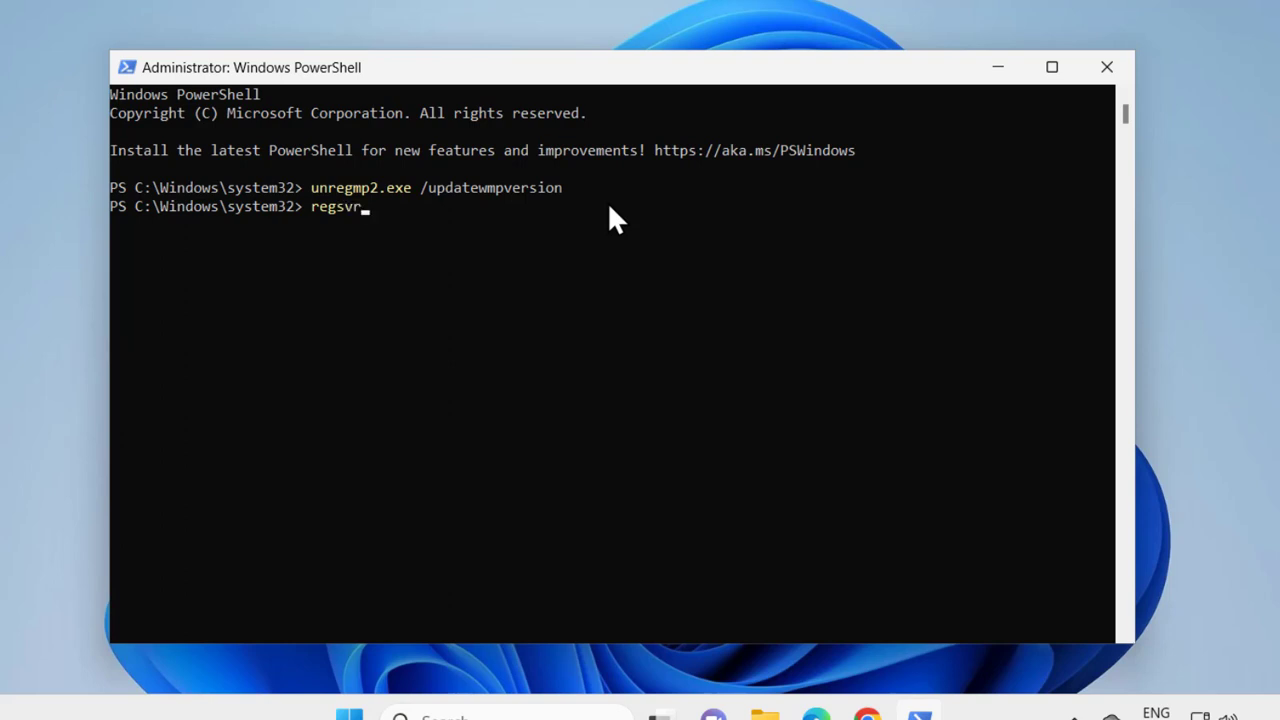
{"action": "type", "text": "32"}
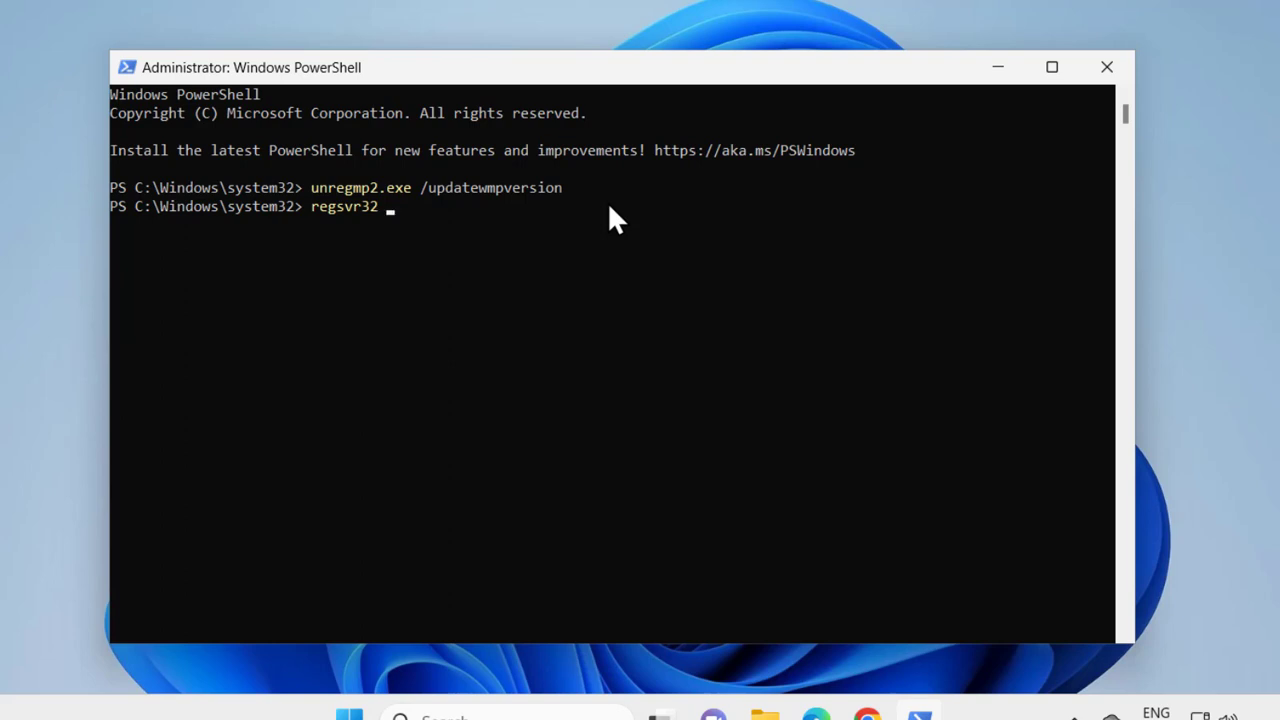
{"action": "type", "text": "wmp."}
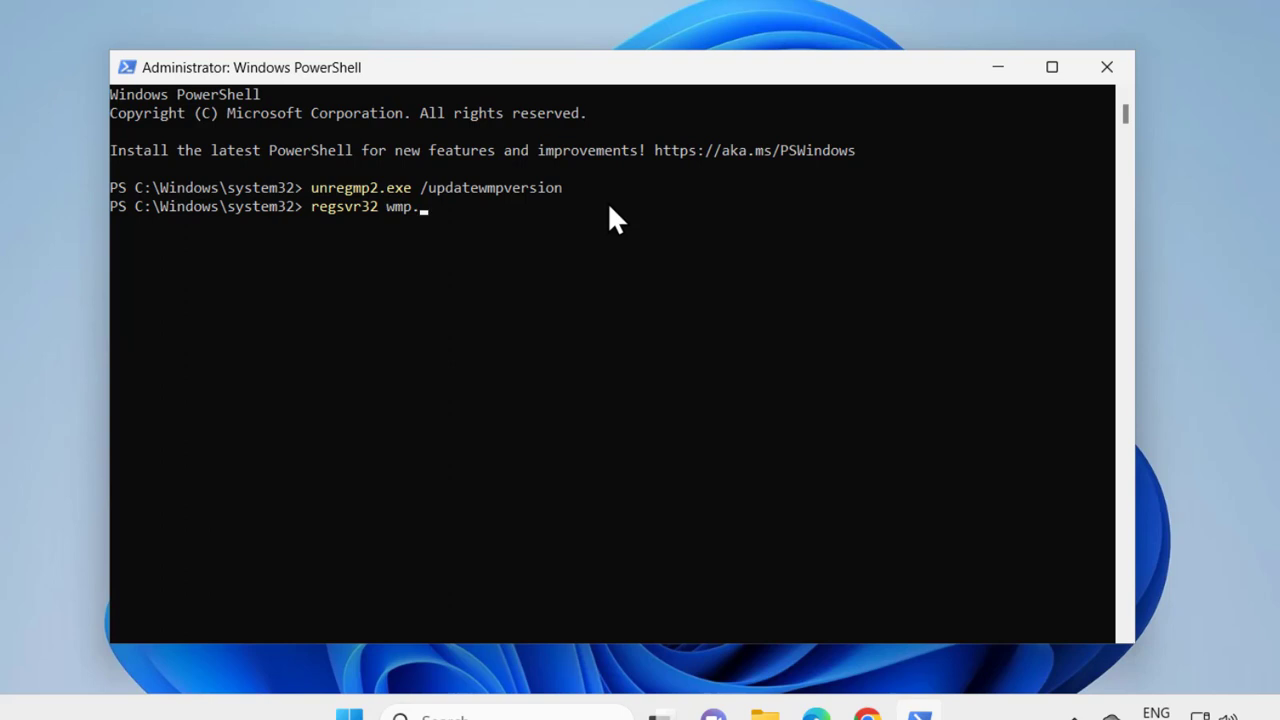
{"action": "type", "text": "dll"}
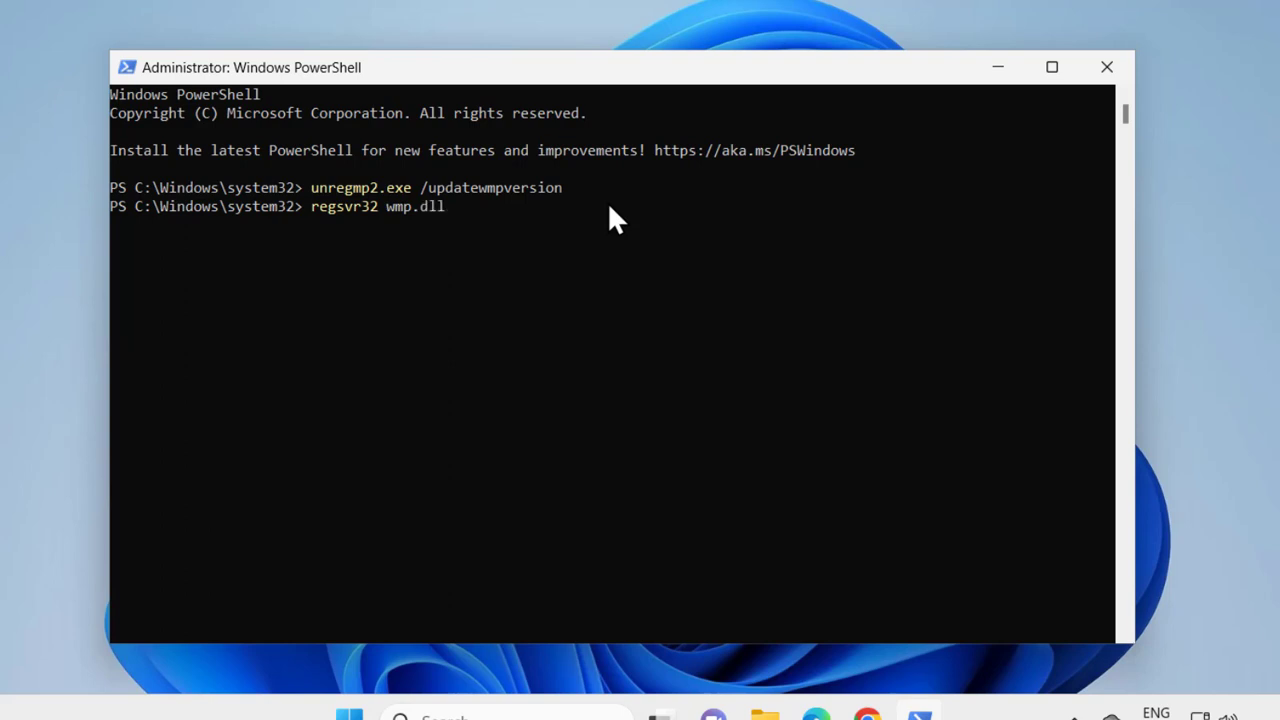
{"action": "mouse_move", "coordinate": [340, 230]}
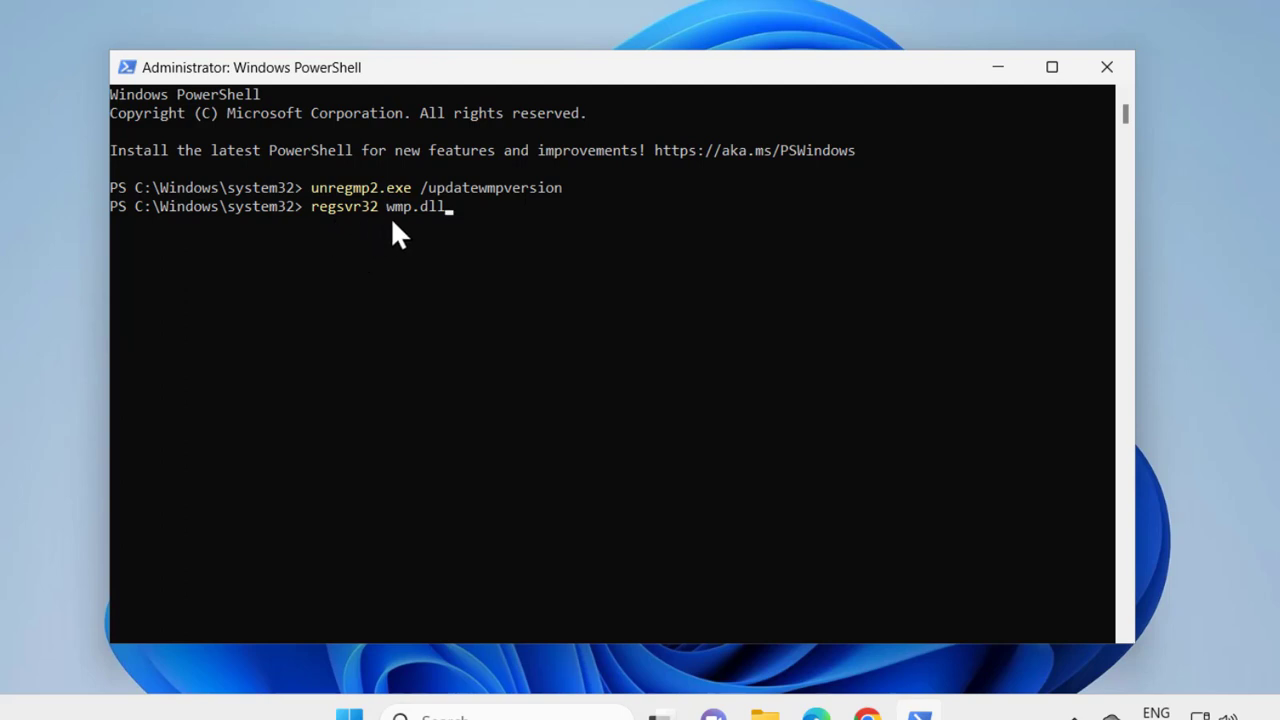
{"action": "mouse_move", "coordinate": [470, 248]}
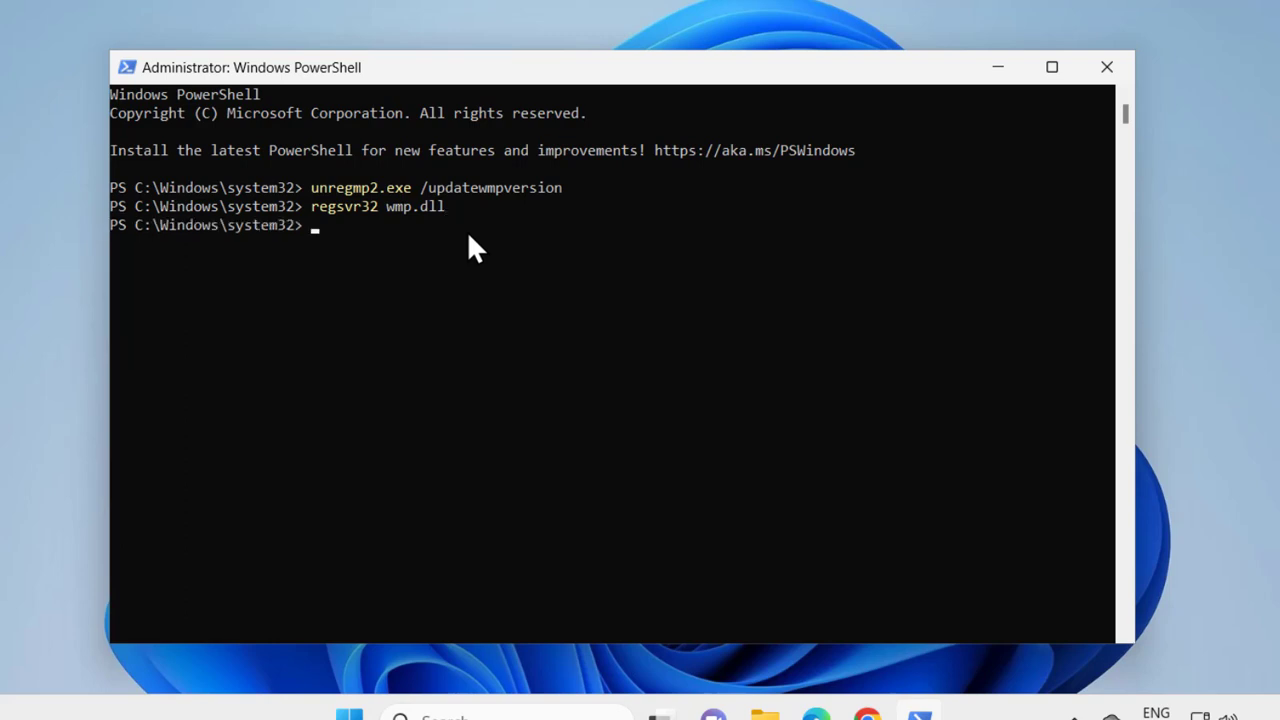
{"action": "key", "text": "Enter"}
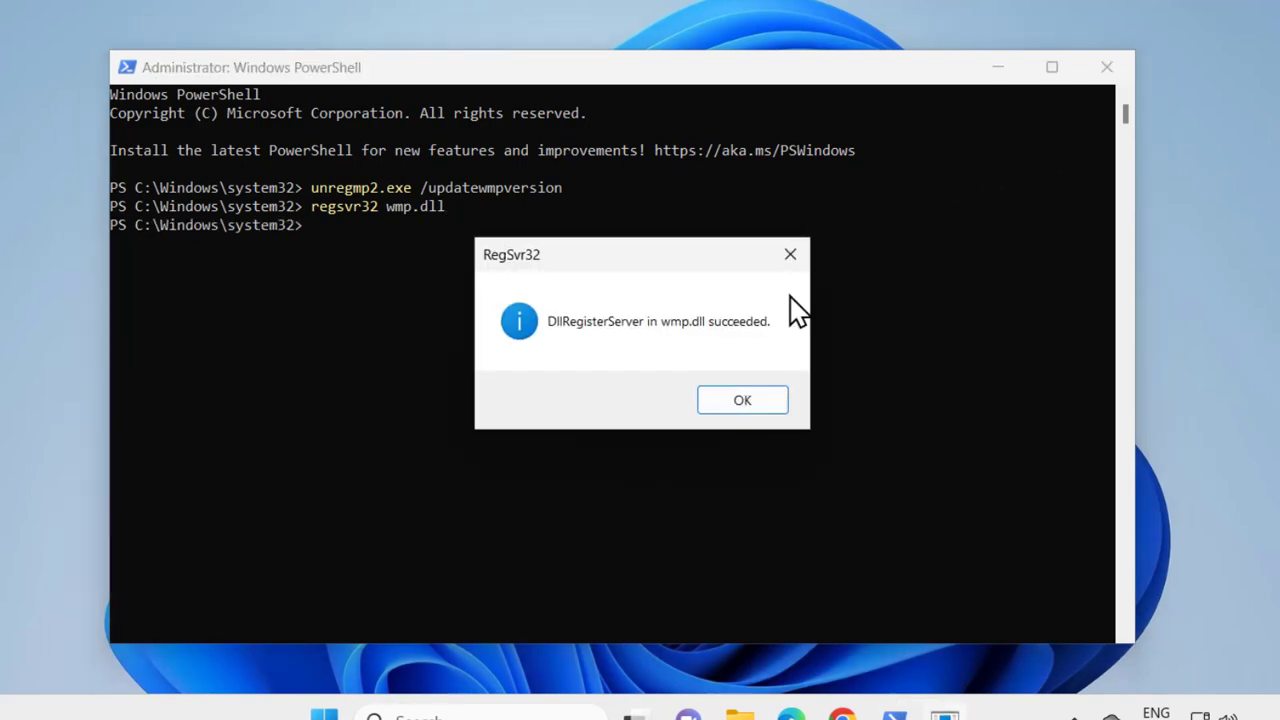
{"action": "mouse_move", "coordinate": [710, 364]}
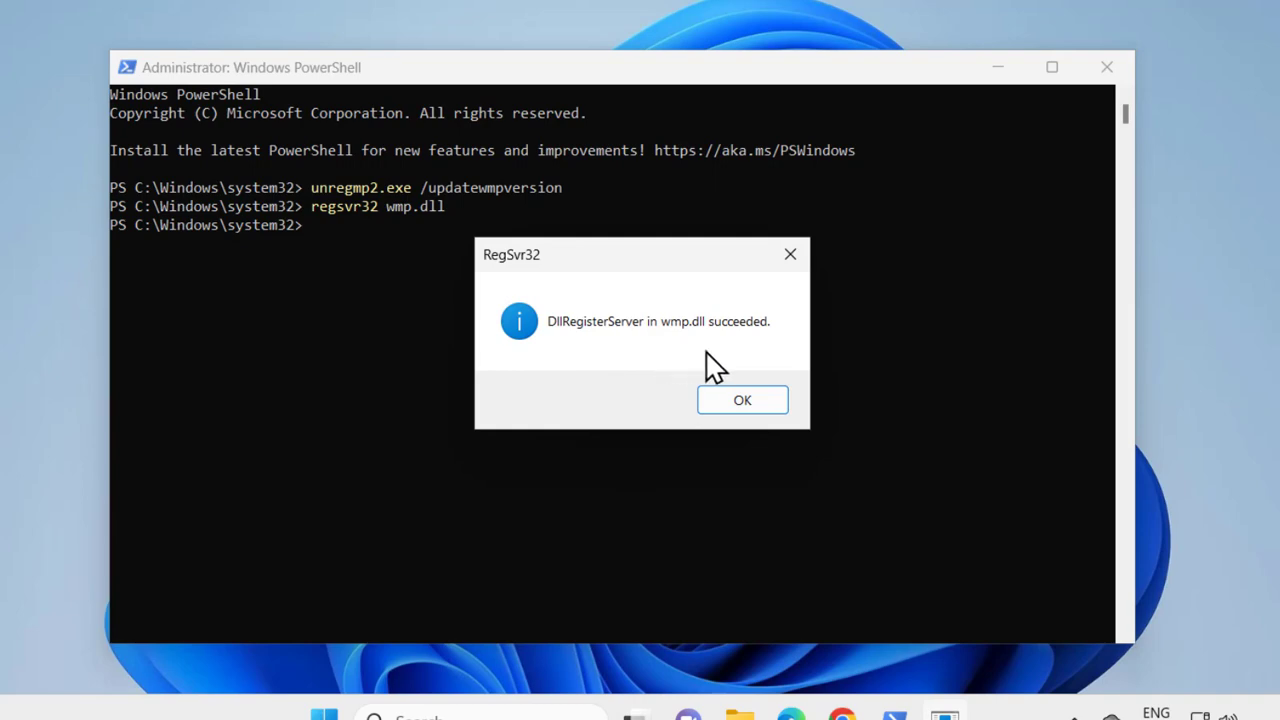
{"action": "left_click", "coordinate": [742, 400]}
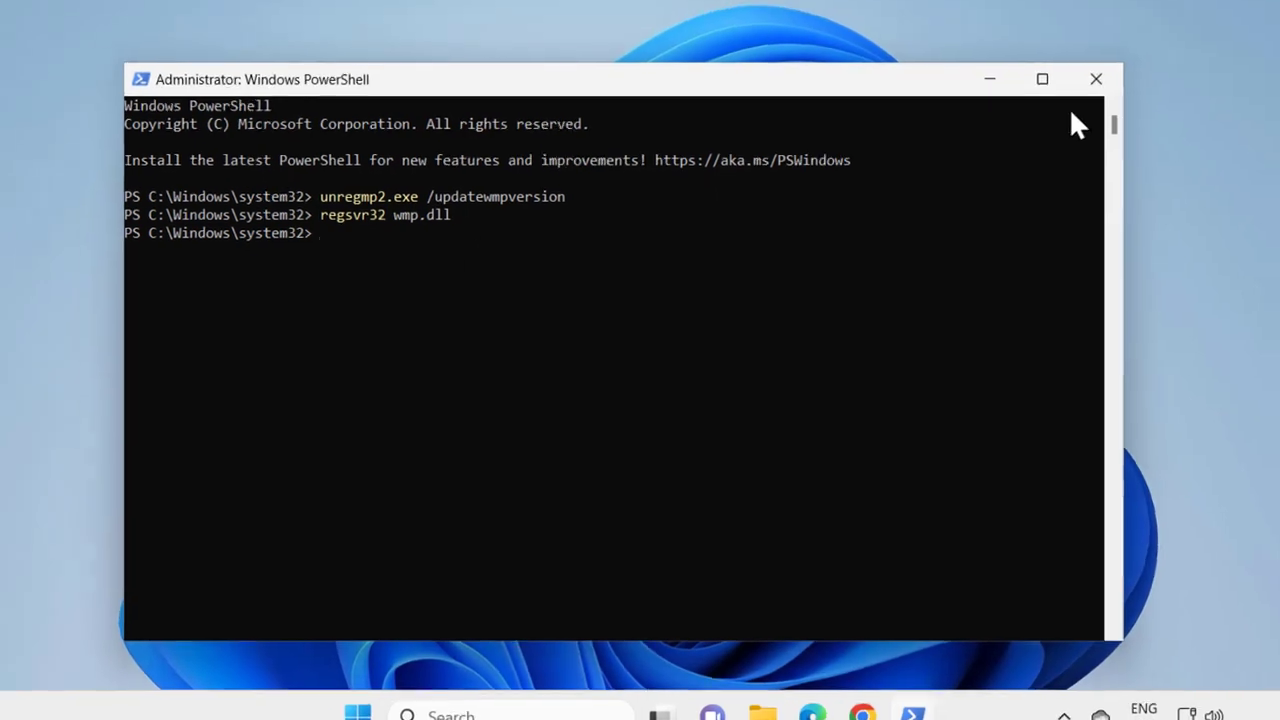
Close the PowerShell window, returning to the desktop
{"action": "left_click", "coordinate": [1096, 78]}
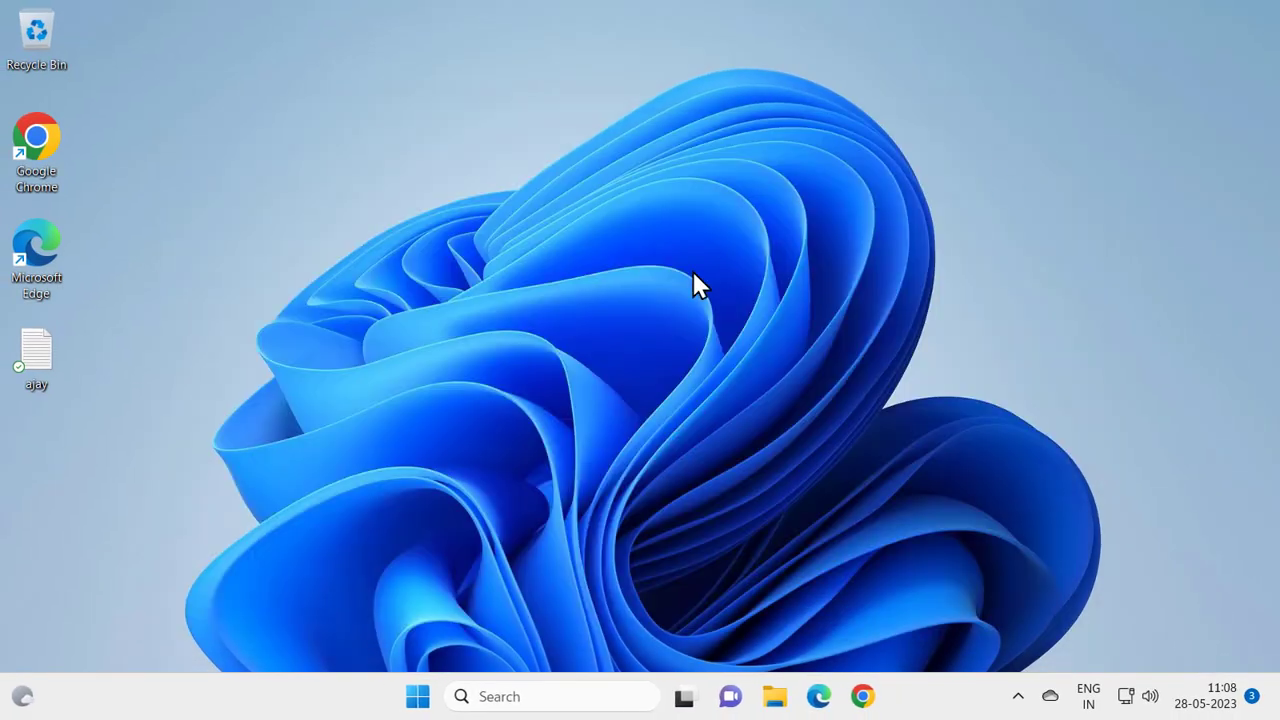
{"action": "mouse_move", "coordinate": [640, 400]}
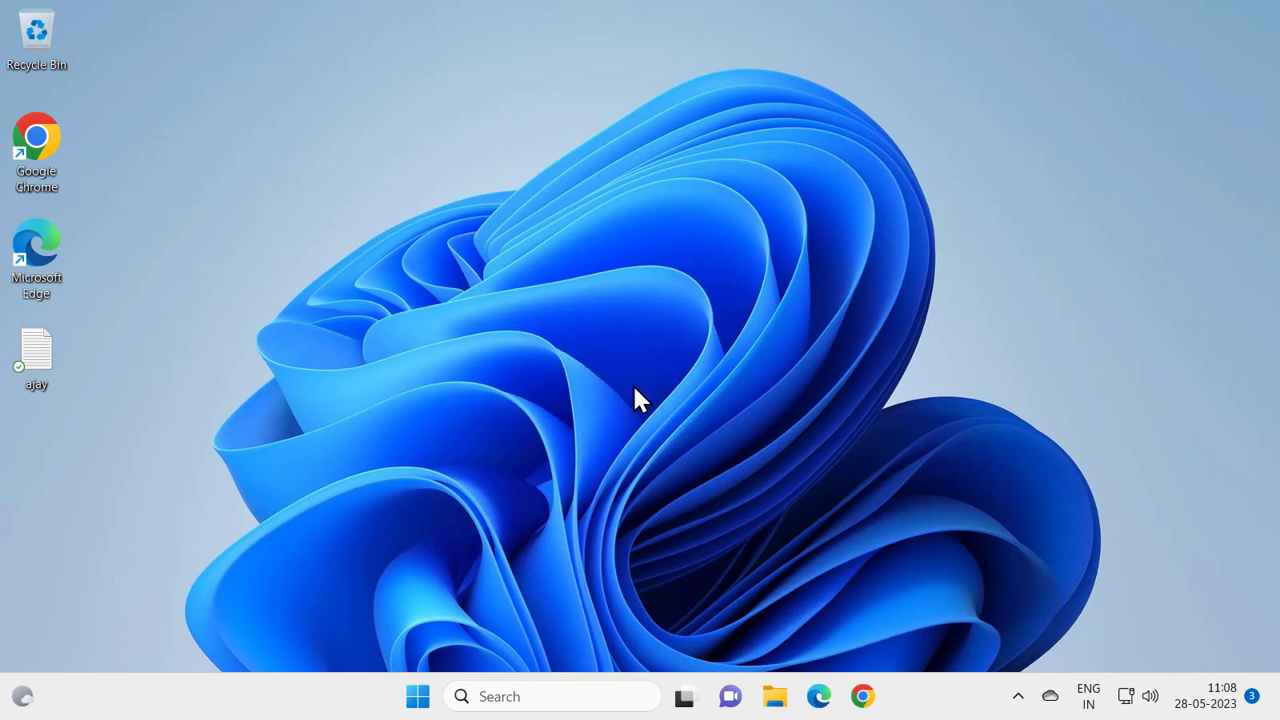
{"action": "mouse_move", "coordinate": [596, 450]}
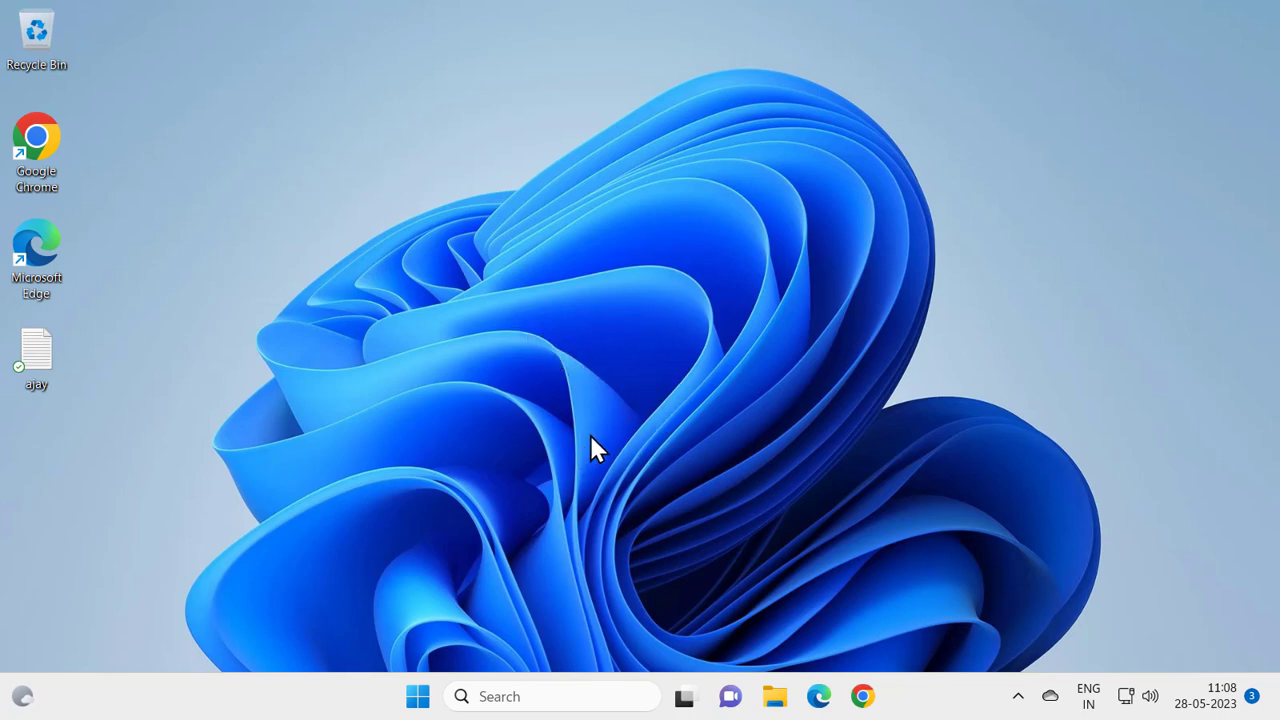
{"action": "mouse_move", "coordinate": [552, 548]}
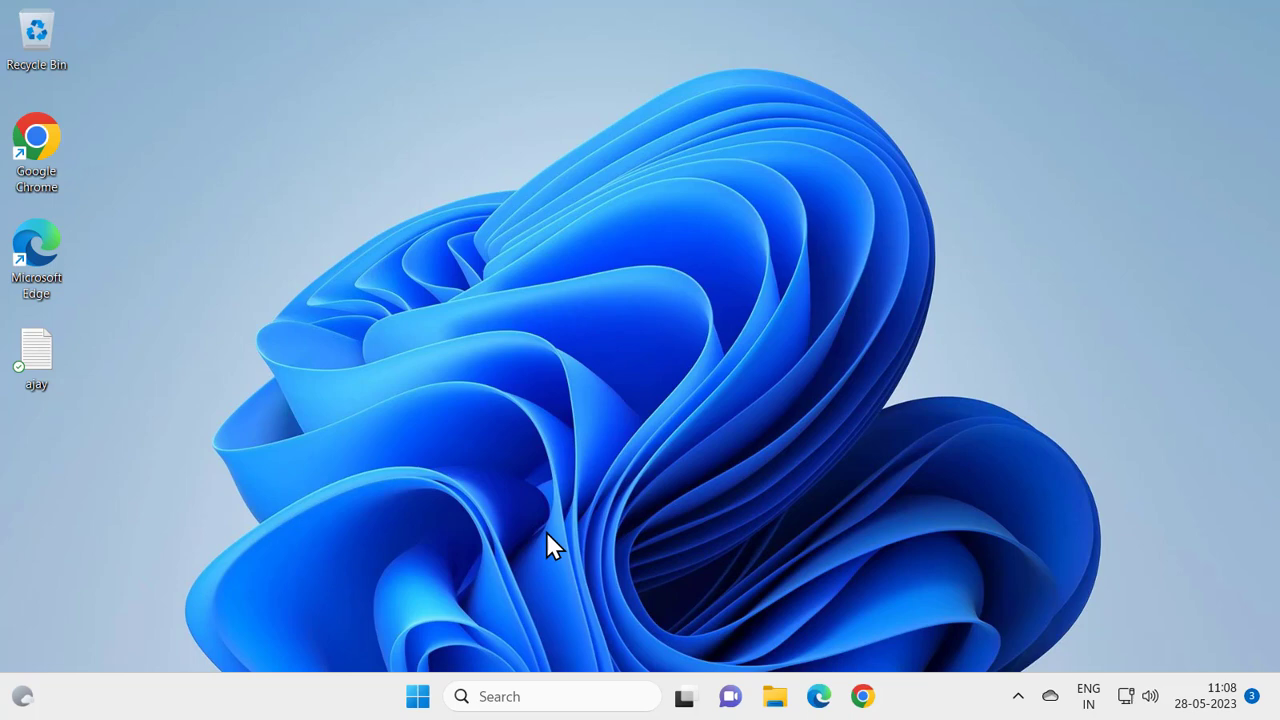
{"action": "mouse_move", "coordinate": [642, 452]}
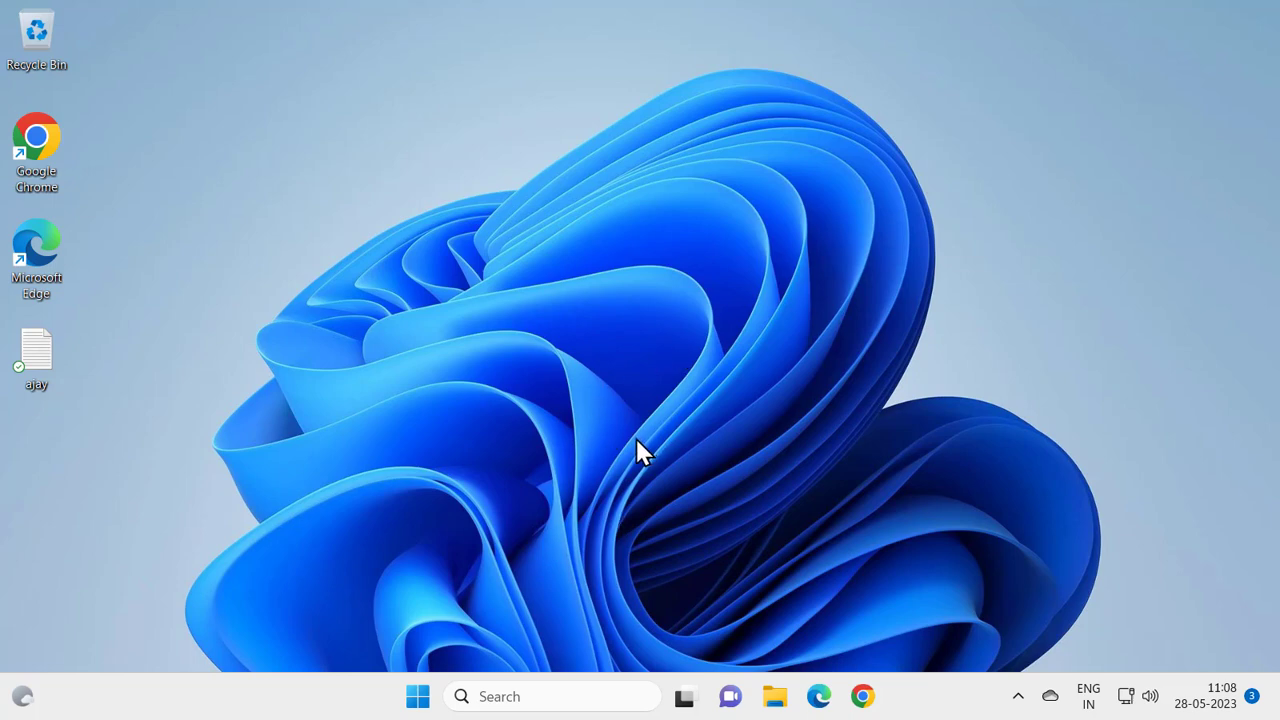
{"action": "mouse_move", "coordinate": [632, 440]}
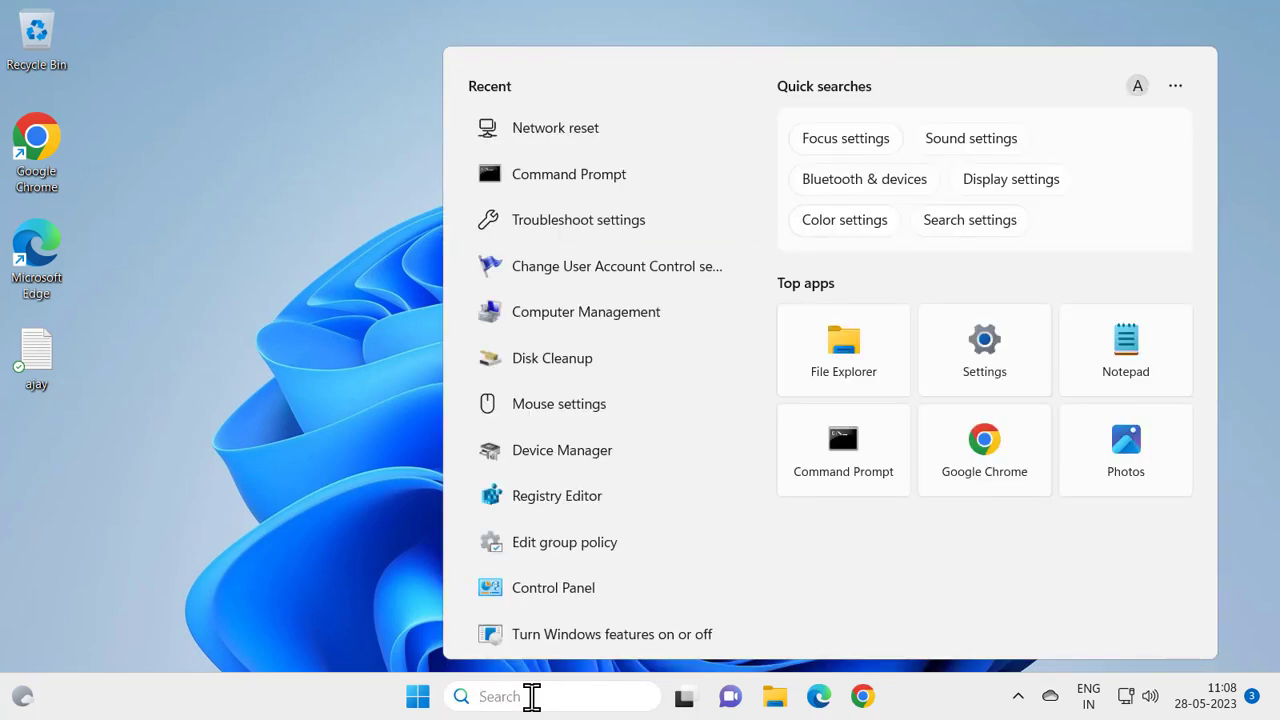
Search 'windows fea' to surface Turn Windows features on or off
{"action": "type", "text": "w"}
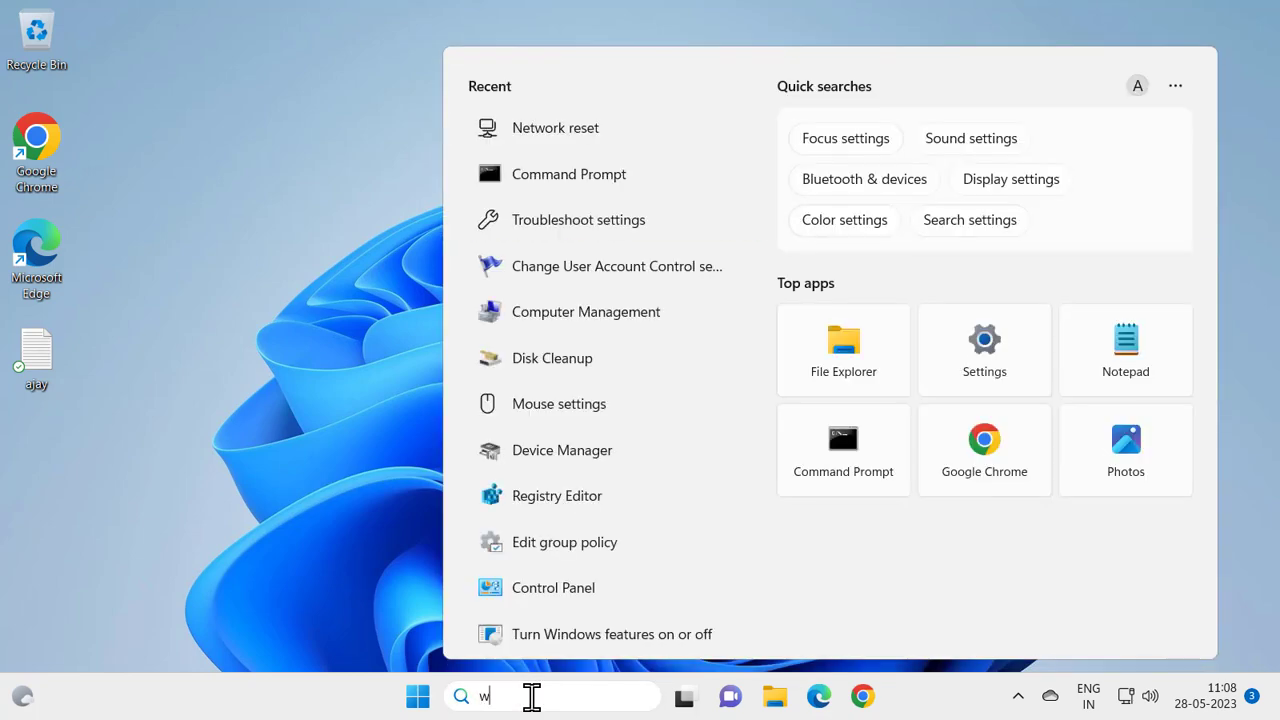
{"action": "type", "text": "indows fea"}
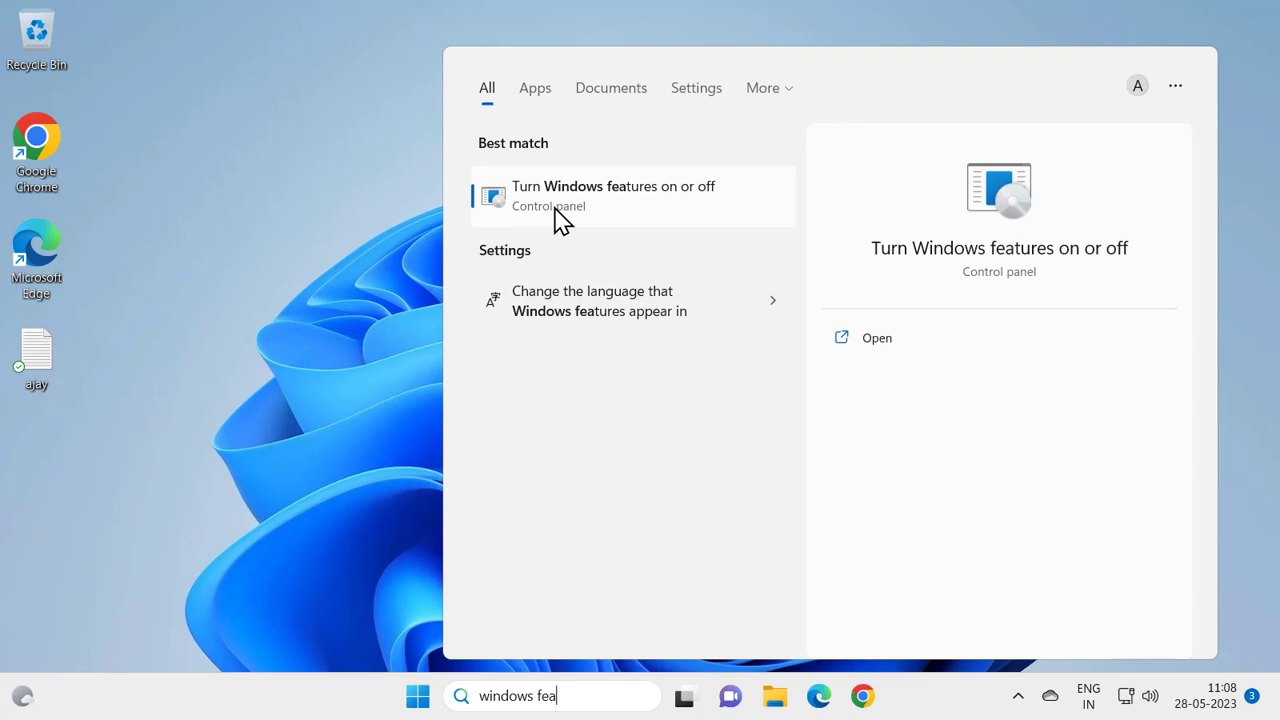
{"action": "mouse_move", "coordinate": [876, 350]}
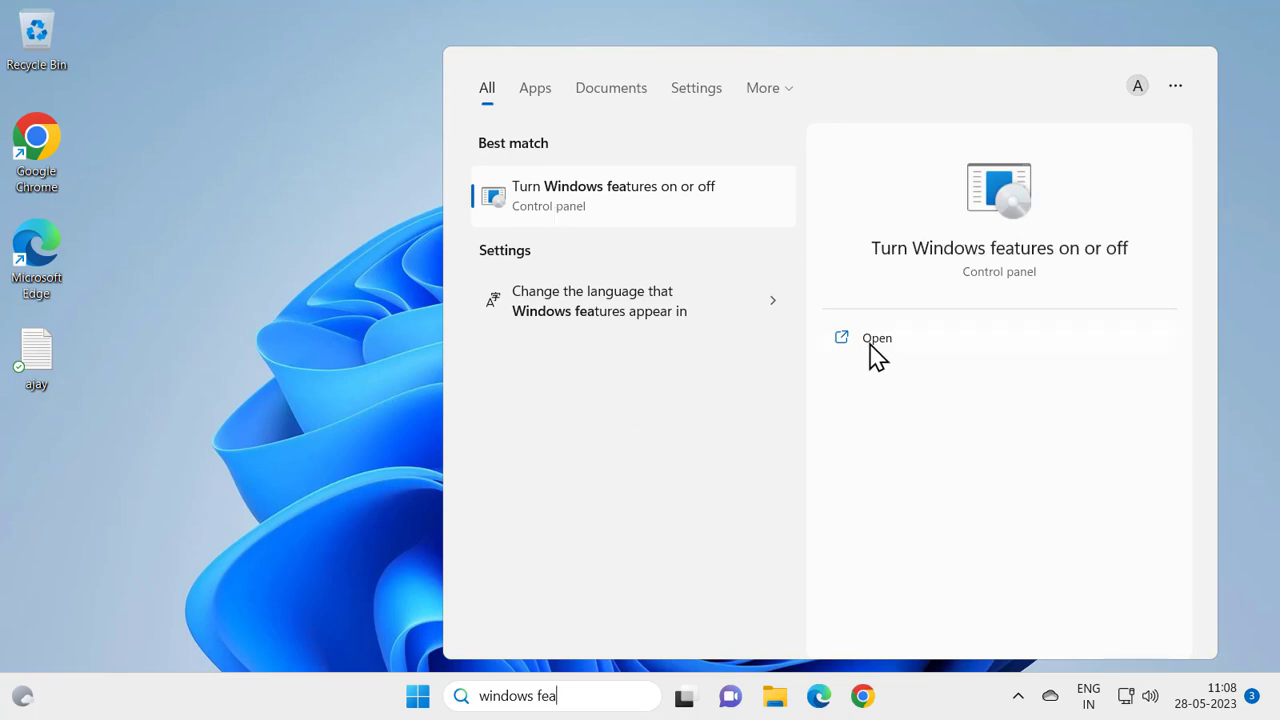
Disable Windows Media Player under Media Features and apply the change
{"action": "left_click", "coordinate": [876, 338]}
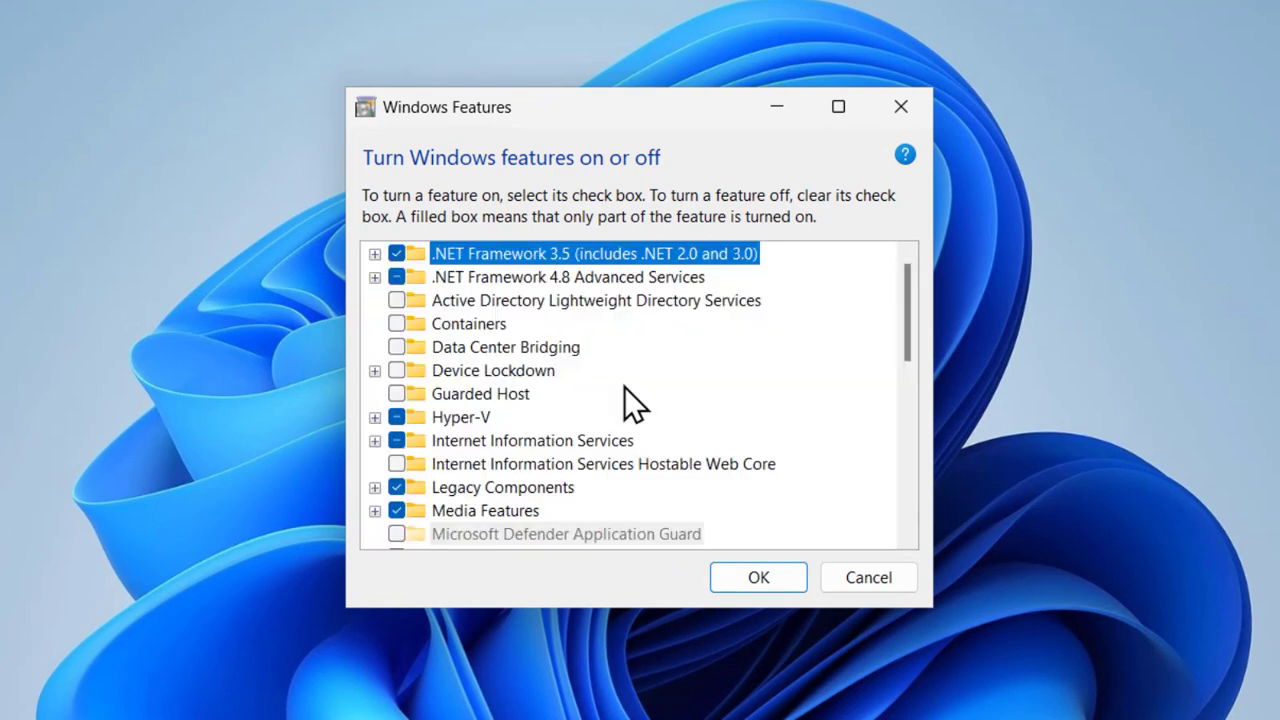
{"action": "scroll", "scroll_direction": "down", "scroll_amount": 3}
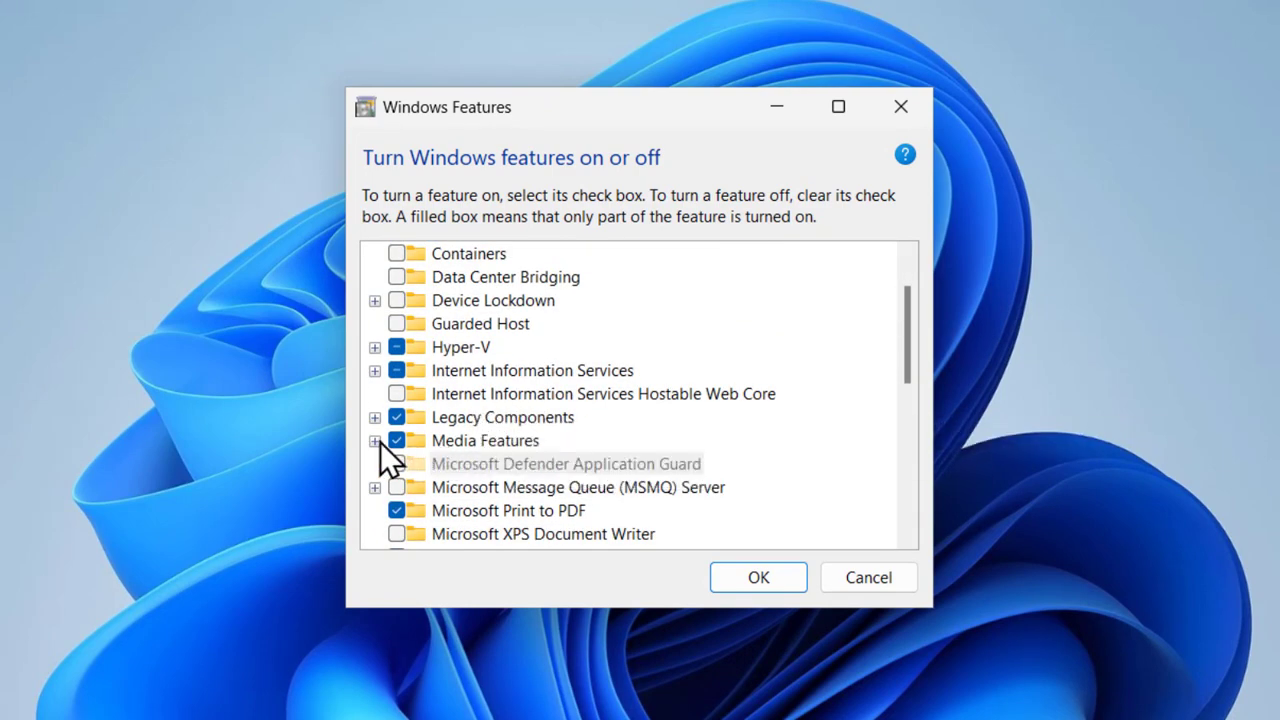
{"action": "left_click", "coordinate": [372, 442]}
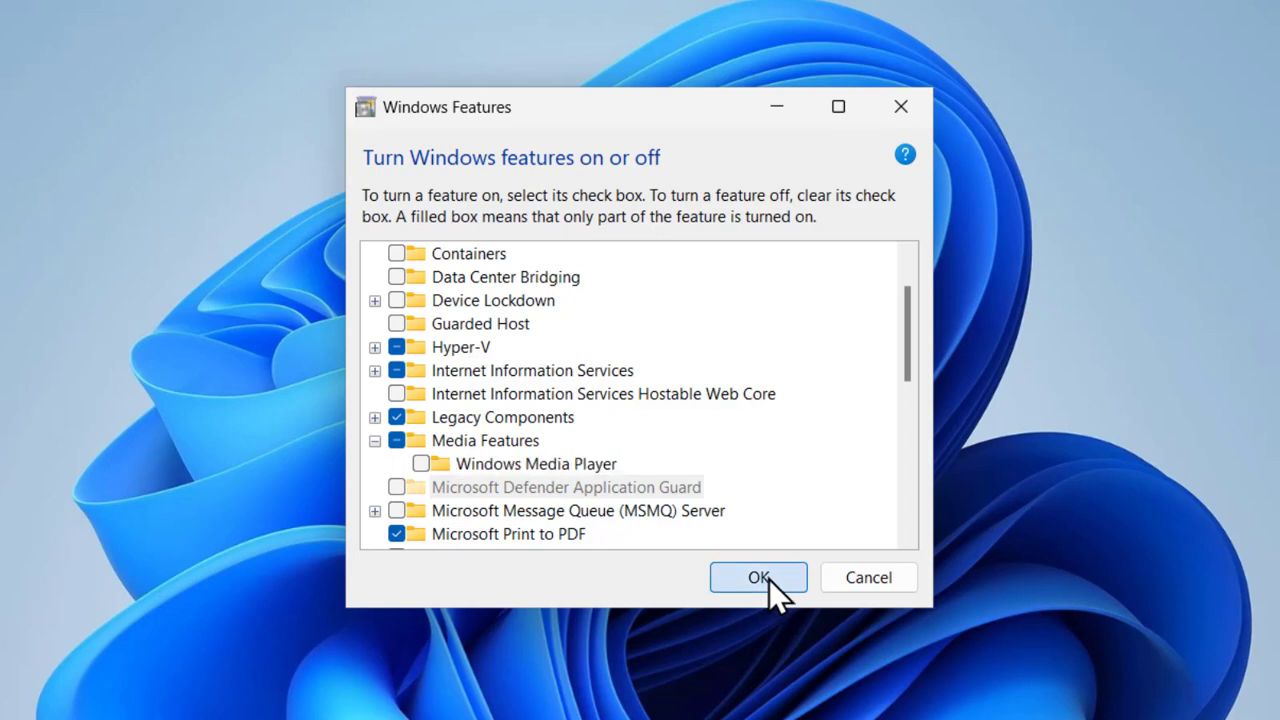
{"action": "left_click", "coordinate": [758, 576]}
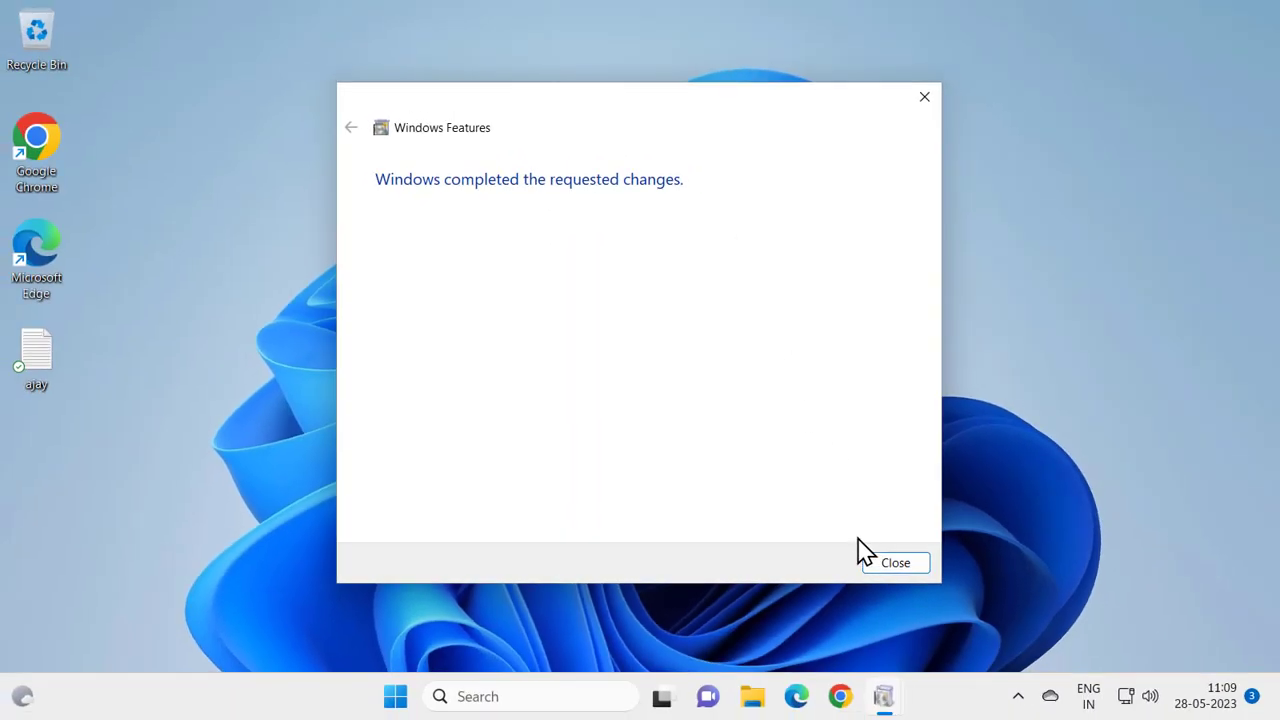
Dismiss the completion notice and restart the PC from the Start menu power options
{"action": "left_click", "coordinate": [896, 564]}
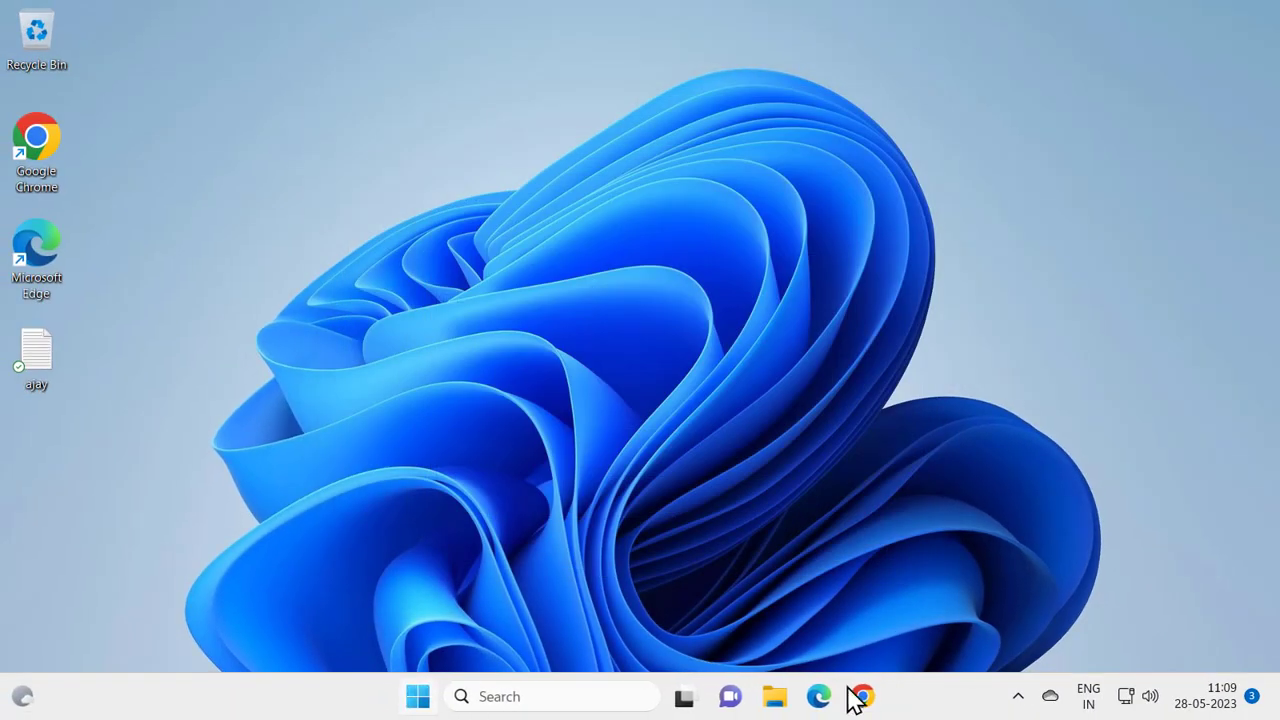
{"action": "left_click", "coordinate": [418, 696]}
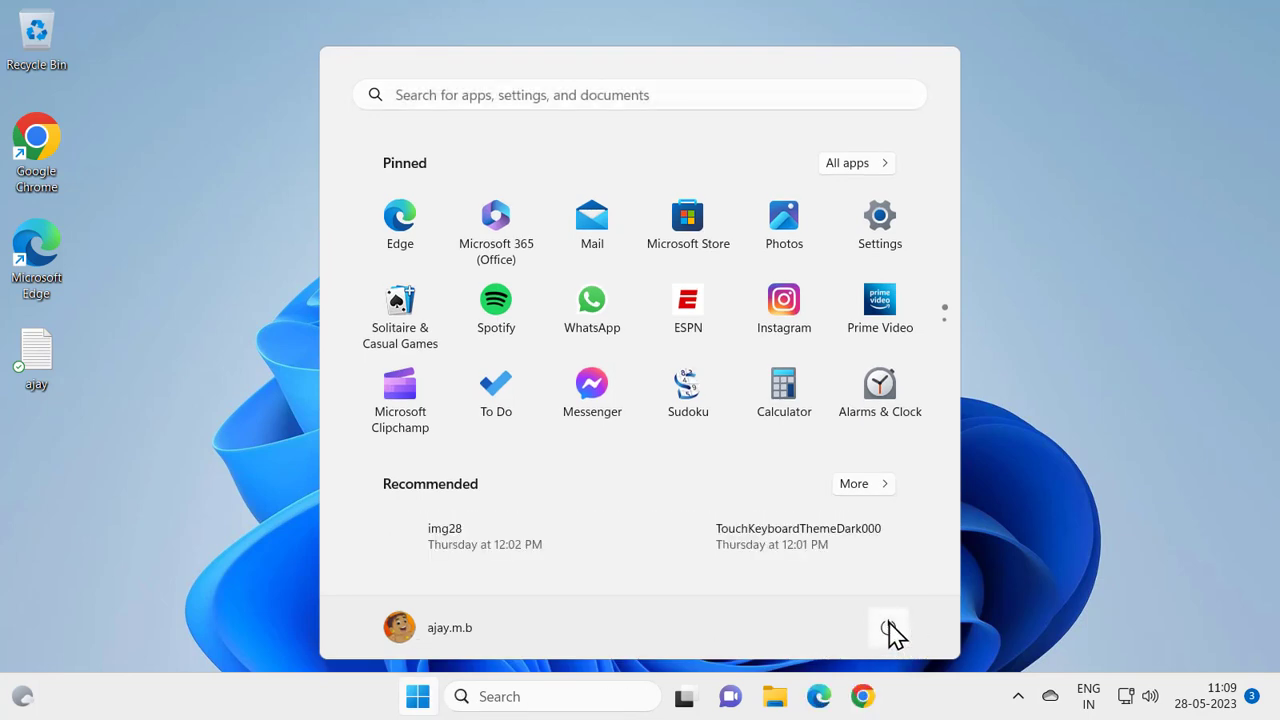
{"action": "left_click", "coordinate": [888, 628]}
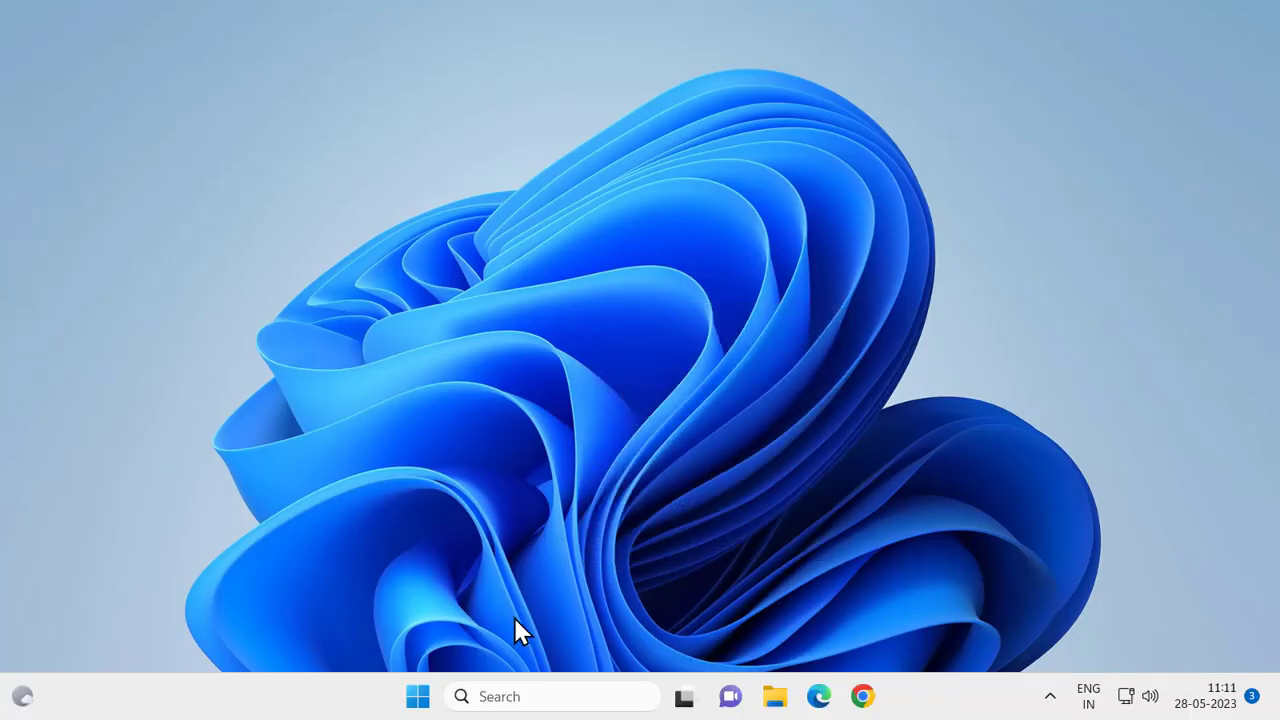
Search 'win' again to bring up Turn Windows features on or off
{"action": "left_click", "coordinate": [540, 696]}
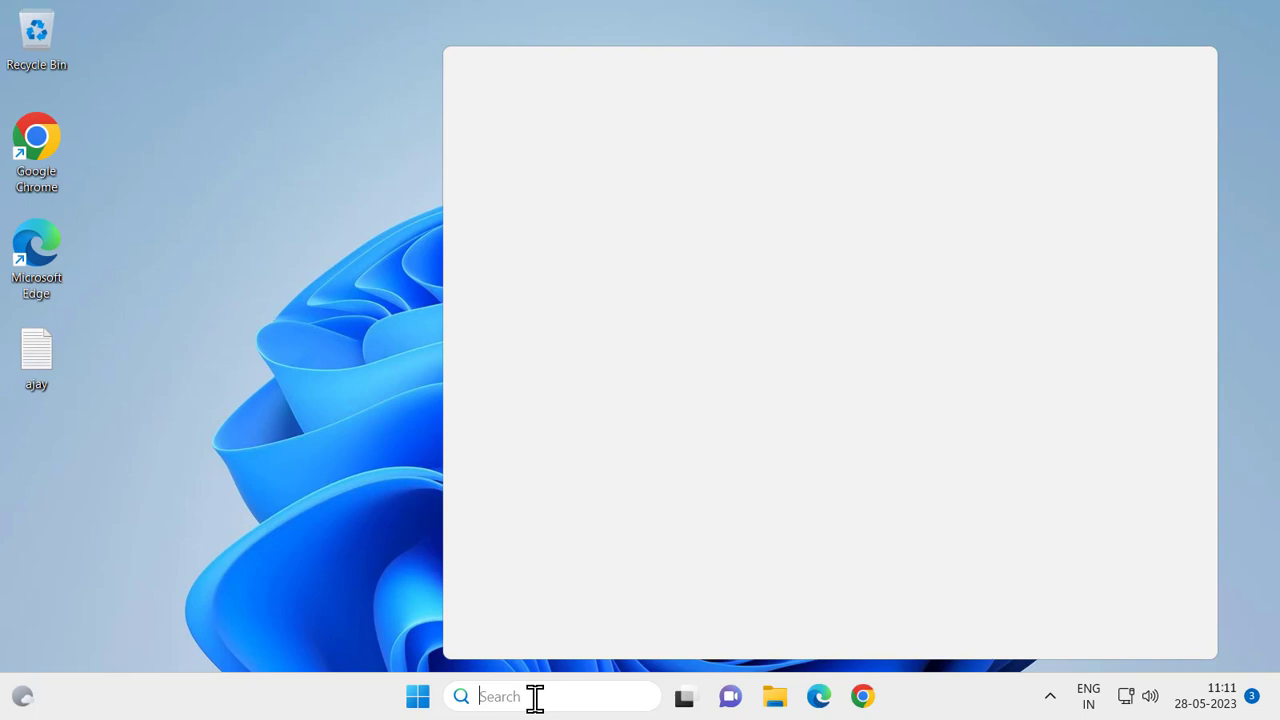
{"action": "type", "text": "windows fea"}
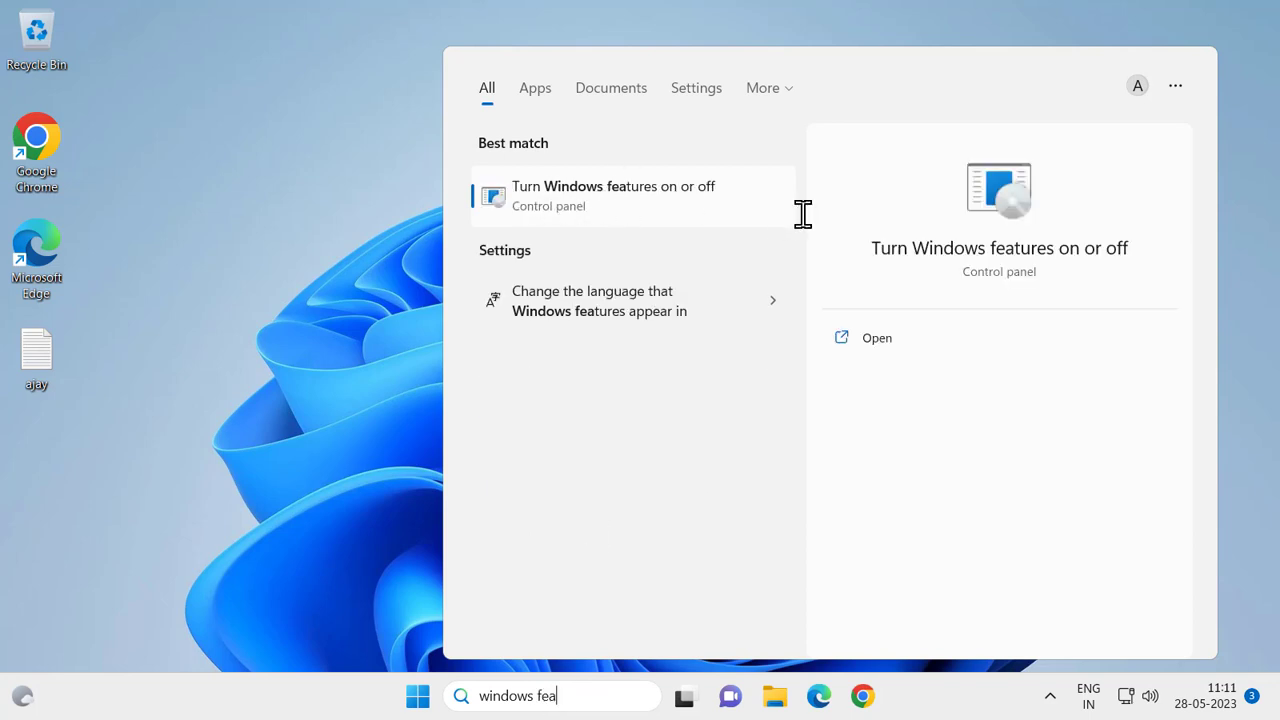
{"action": "left_click", "coordinate": [876, 336]}
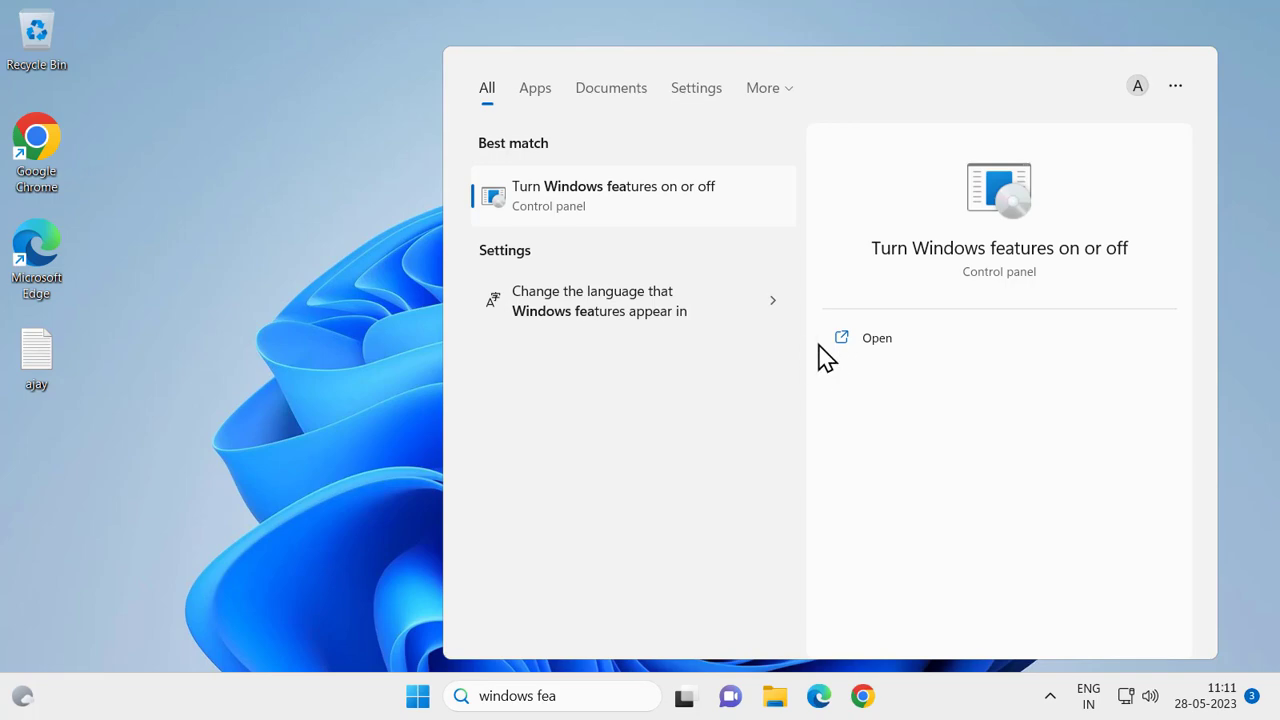
Re-enable Windows Media Player under Media Features and apply the change
{"action": "left_click", "coordinate": [876, 336]}
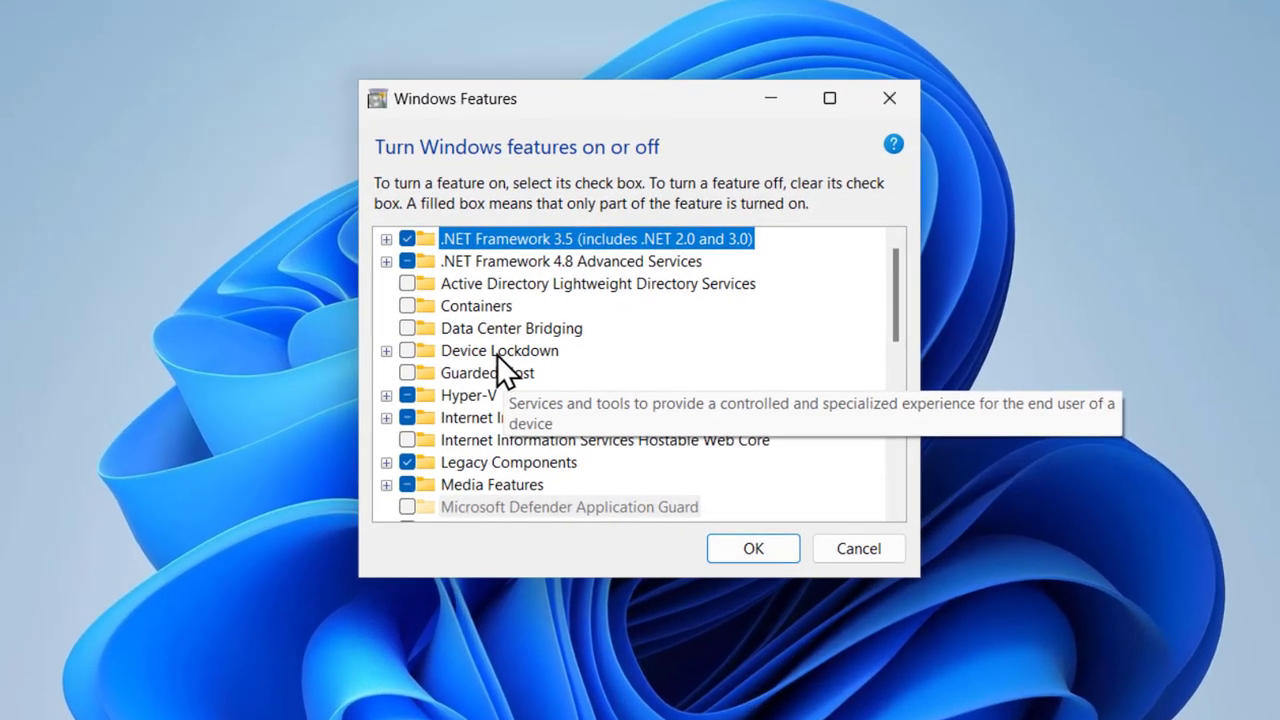
{"action": "scroll", "scroll_direction": "down", "scroll_amount": 3}
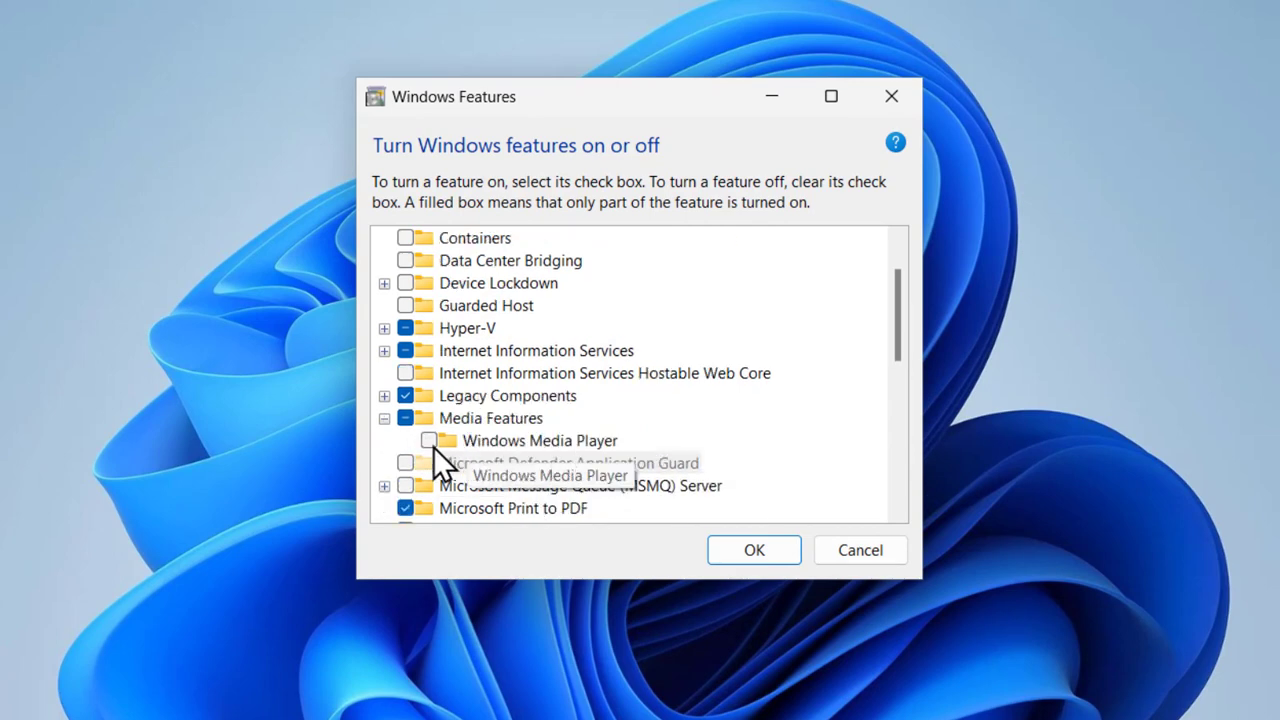
{"action": "left_click", "coordinate": [428, 440]}
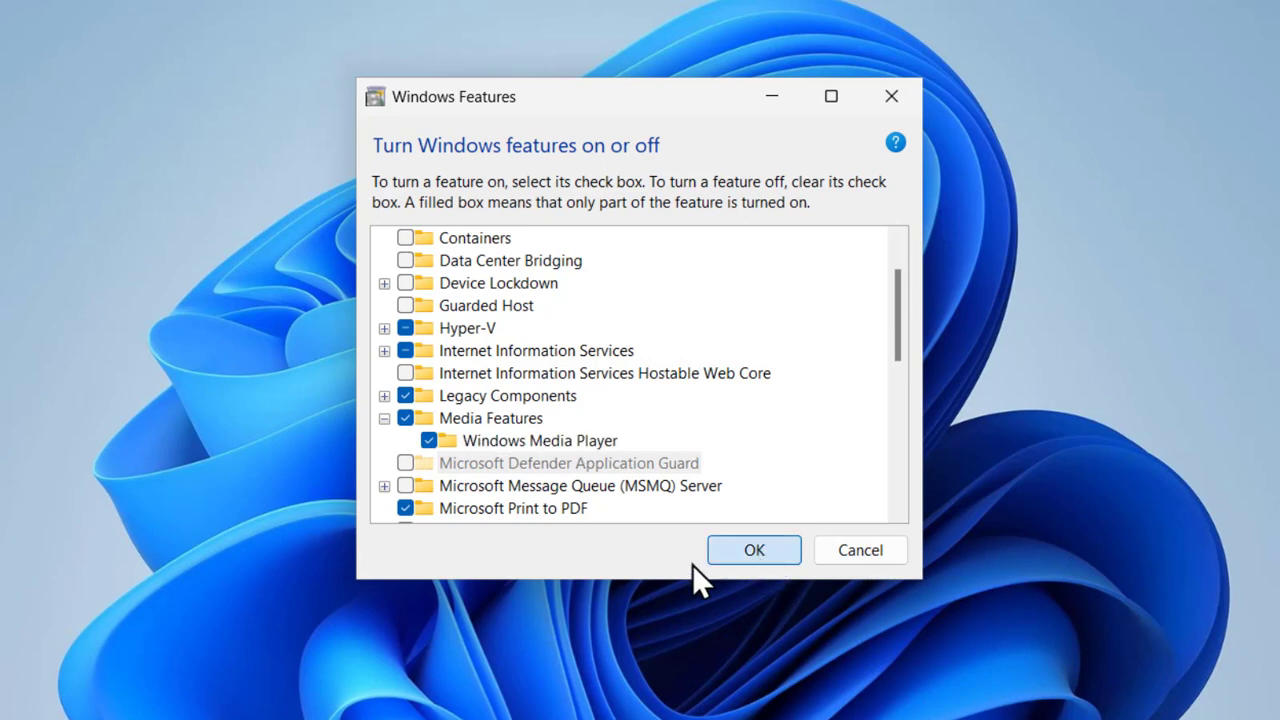
{"action": "left_click", "coordinate": [752, 550]}
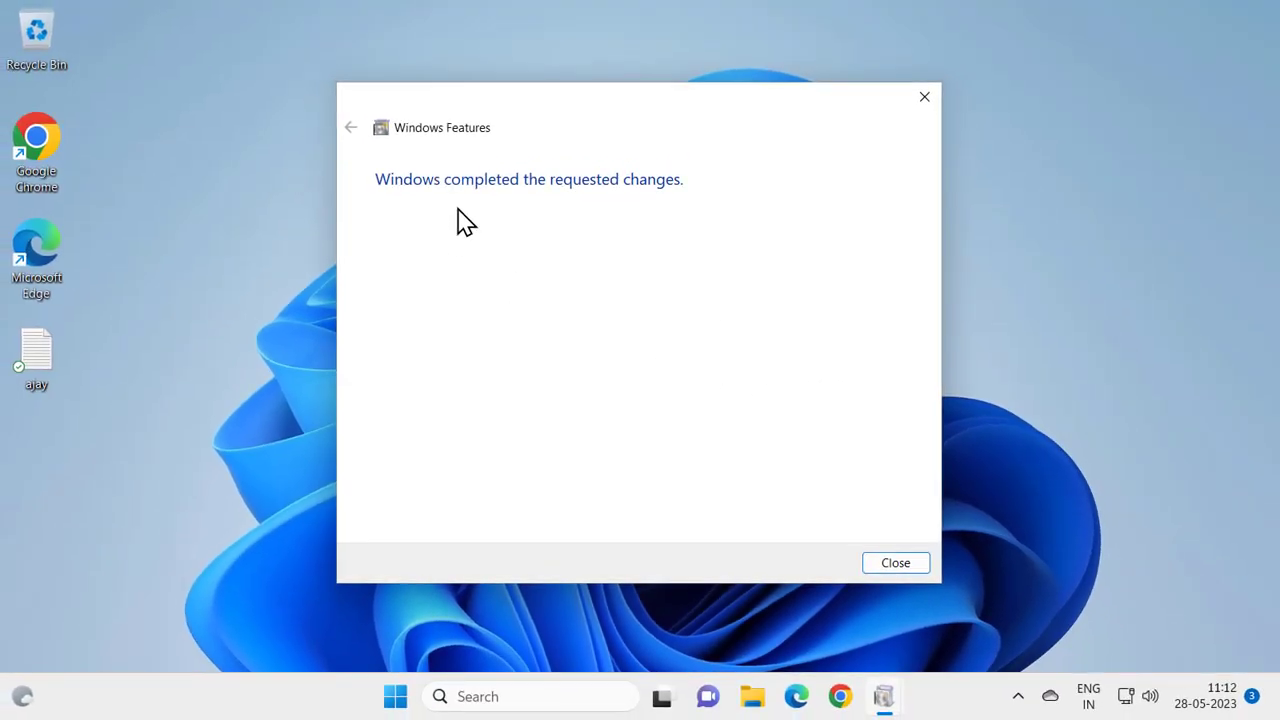
{"action": "mouse_move", "coordinate": [892, 636]}
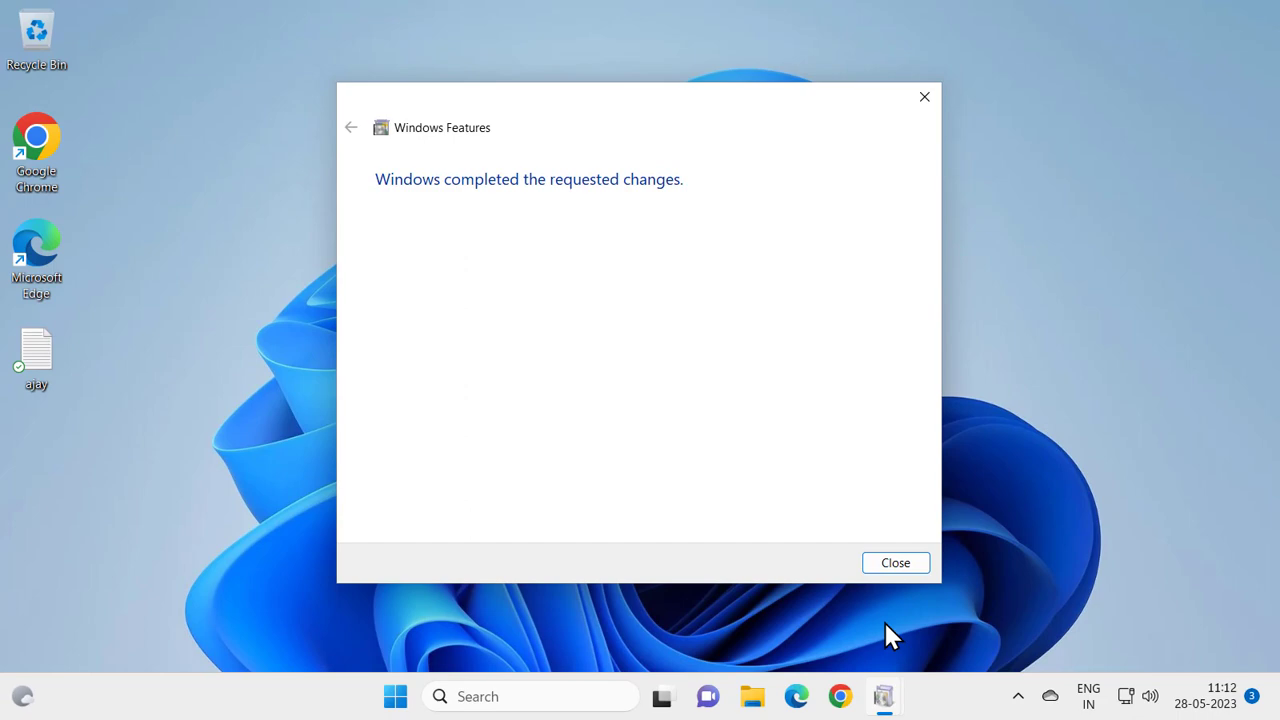